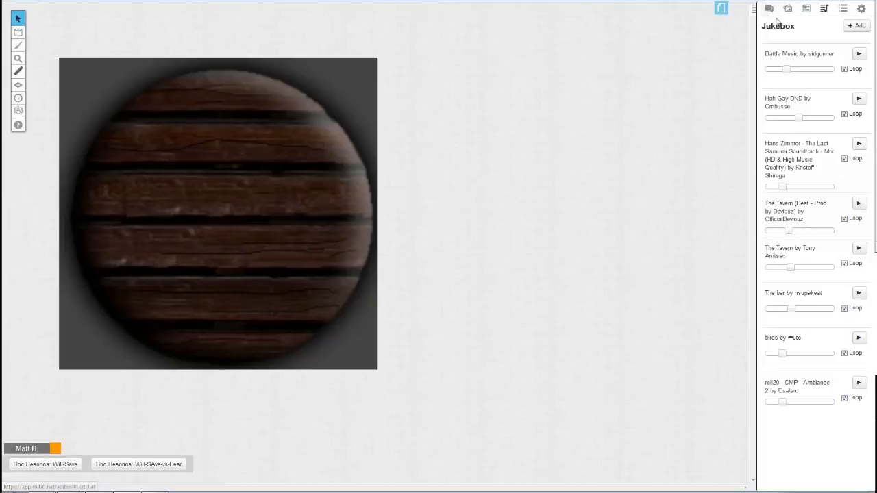
# Step: Show the chat log, then the Settings panel with the Macros section
pyautogui.click(769, 8)
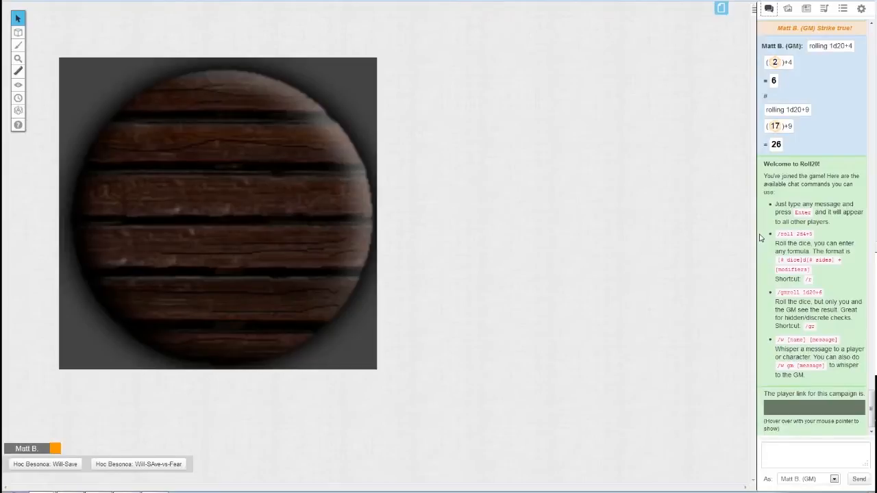
pyautogui.click(861, 8)
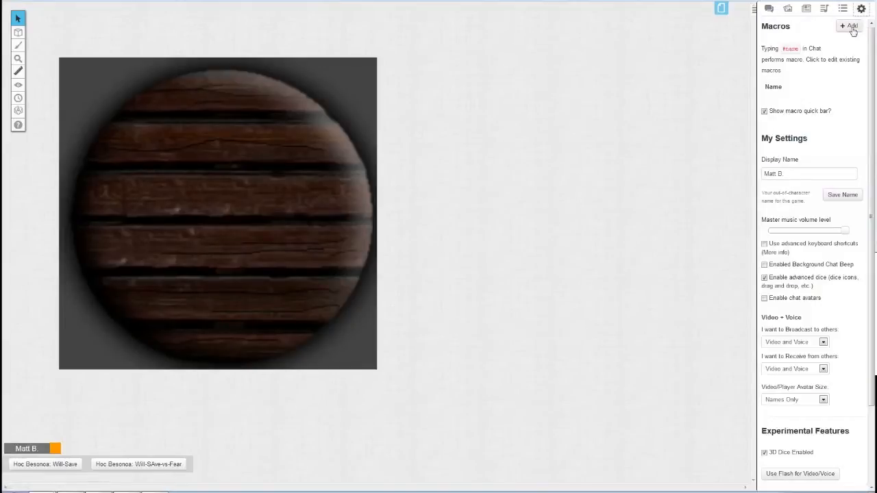
# Step: Add a new blank macro and open Hoc Besonoa's Attributes & Abilities from the Journal
pyautogui.click(850, 24)
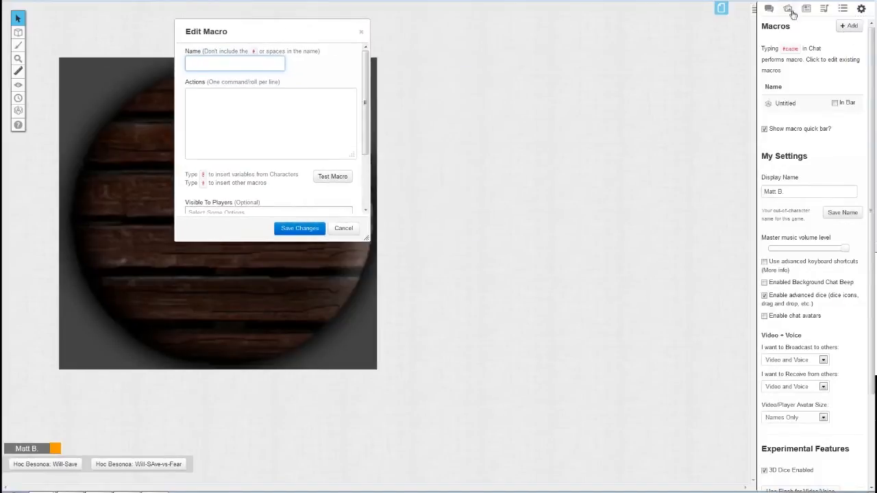
pyautogui.click(806, 8)
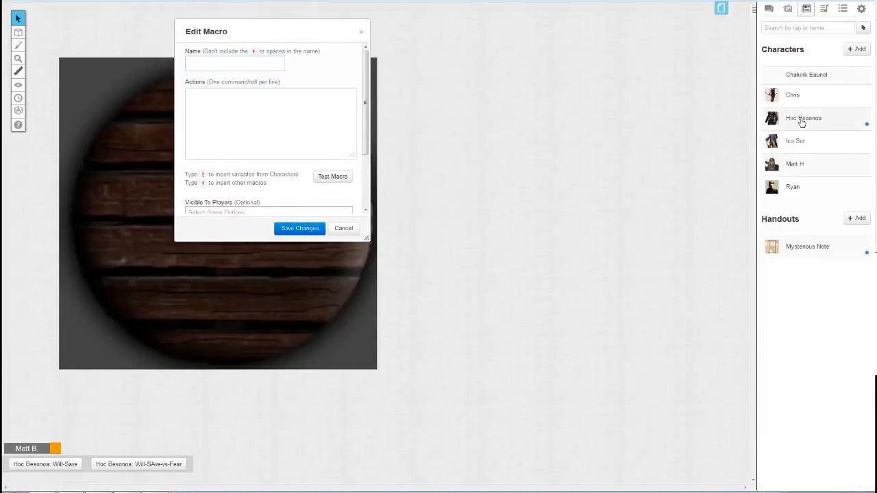
pyautogui.click(803, 118)
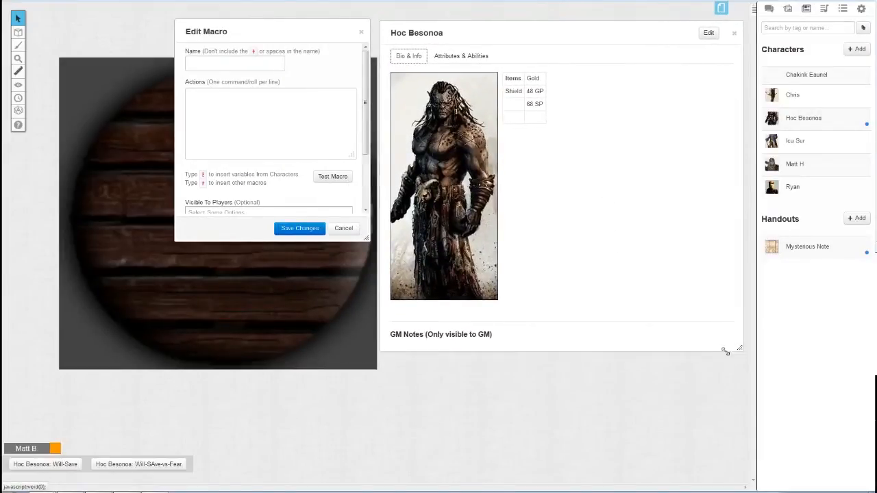
pyautogui.click(460, 55)
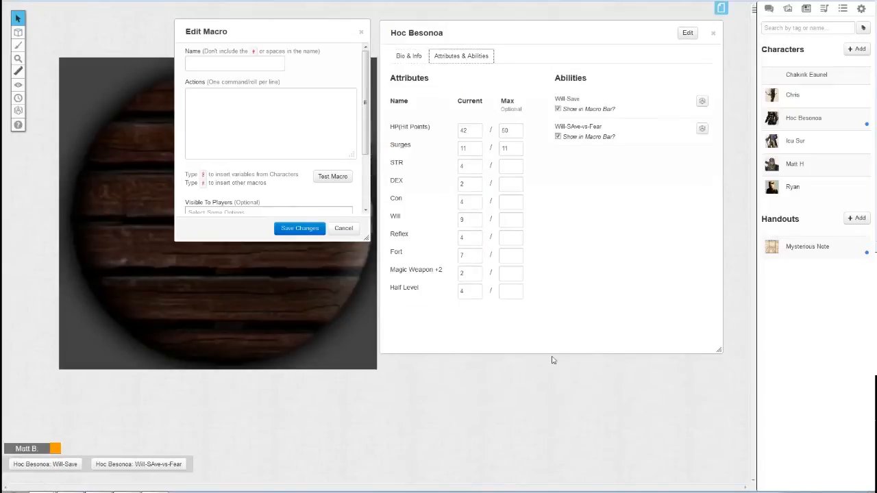
pyautogui.moveTo(541, 357)
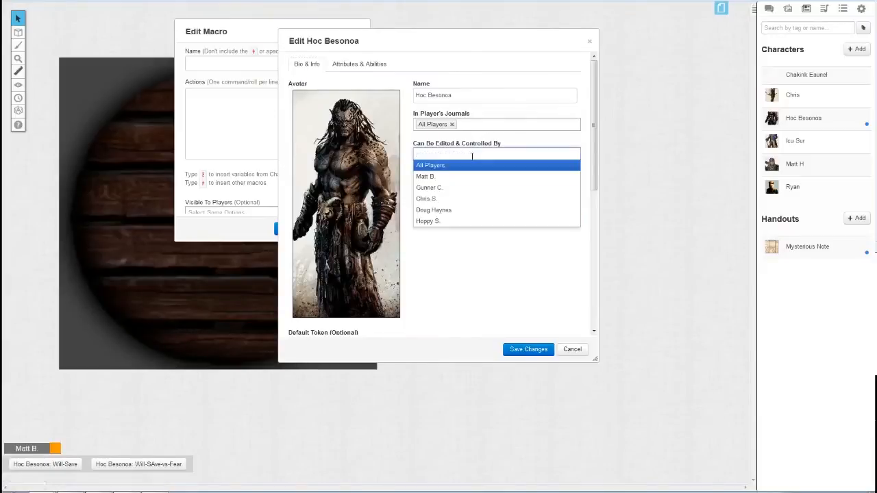
# Step: Add attribute 'Proficient - Bastard Sword' with current value 3 to Hoc Besonoa and save
pyautogui.click(359, 64)
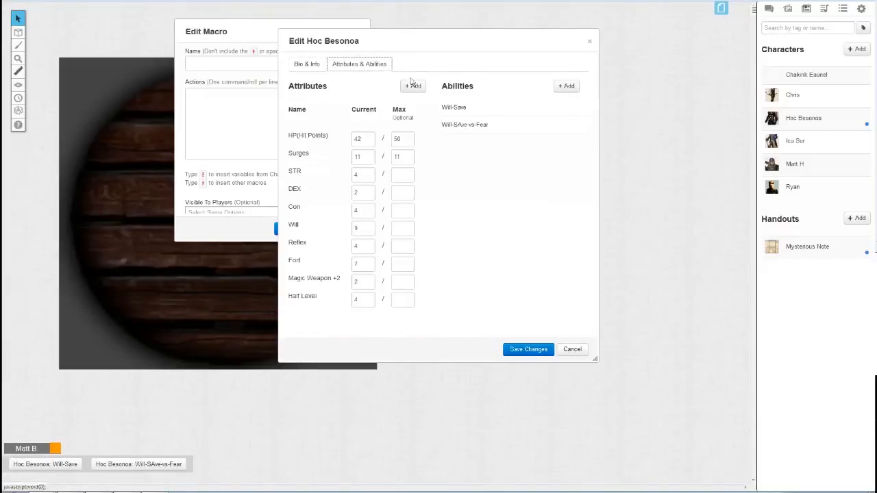
pyautogui.click(409, 85)
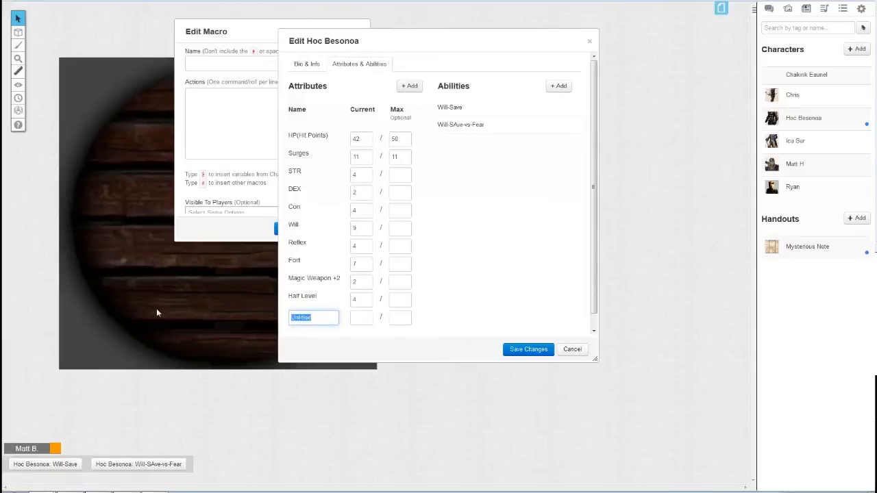
pyautogui.write('Proficient')
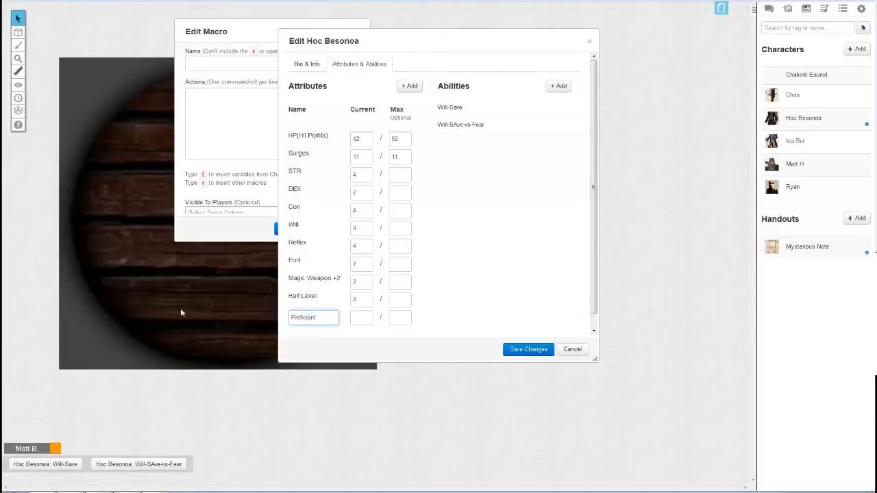
pyautogui.click(312, 318)
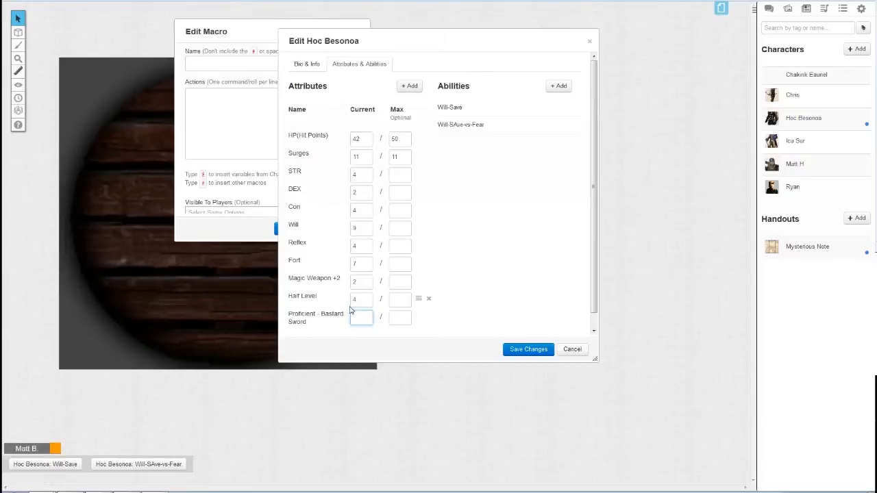
pyautogui.click(361, 318)
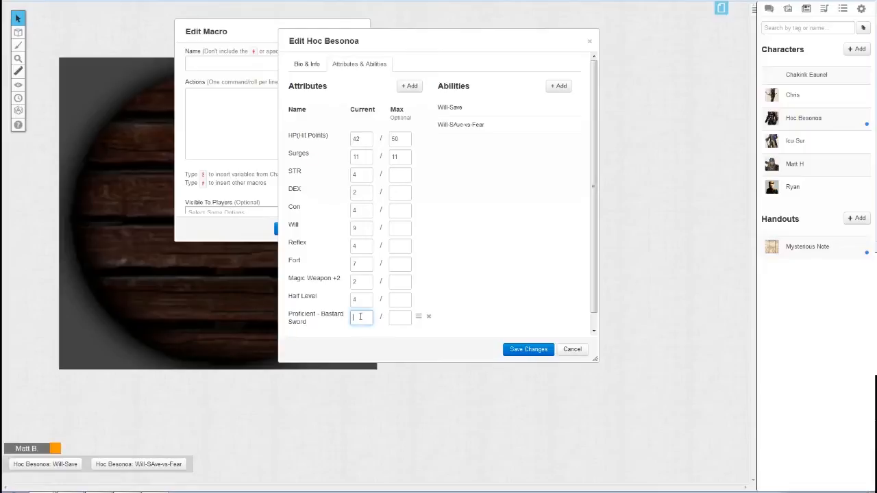
pyautogui.write('3')
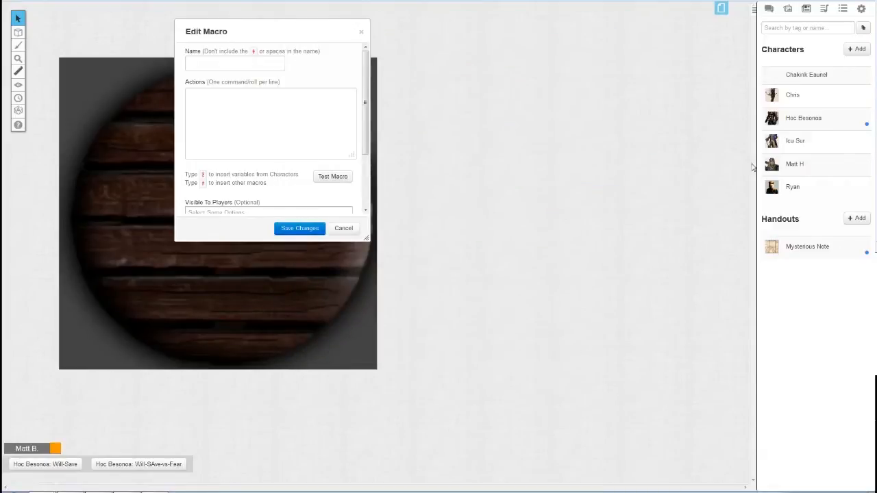
# Step: Reopen Hoc Besonoa's Attributes & Abilities and focus the macro's Name field
pyautogui.click(802, 118)
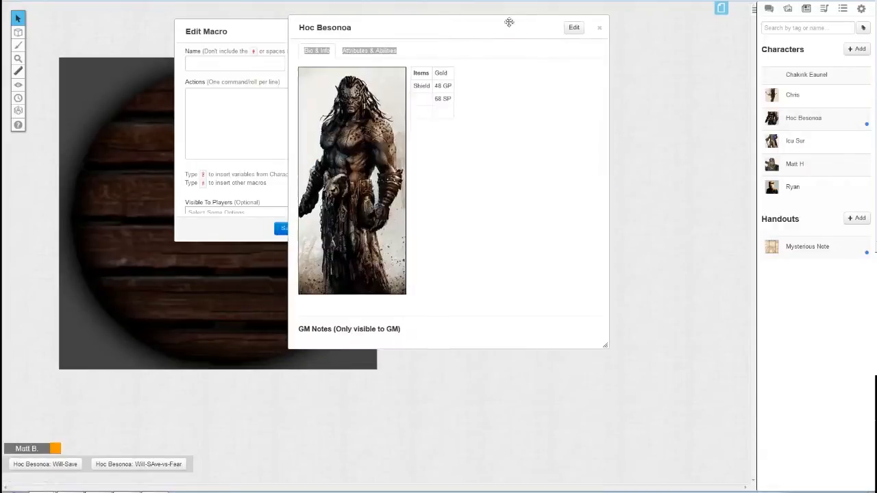
pyautogui.click(368, 50)
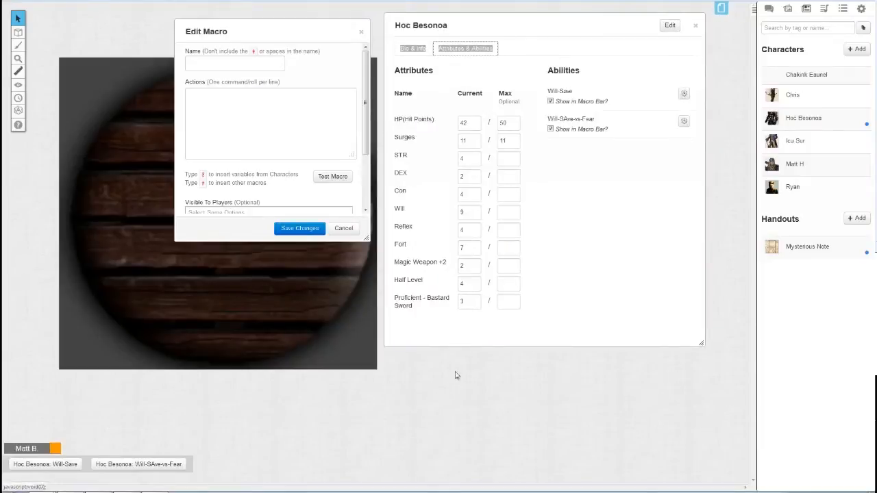
pyautogui.click(236, 63)
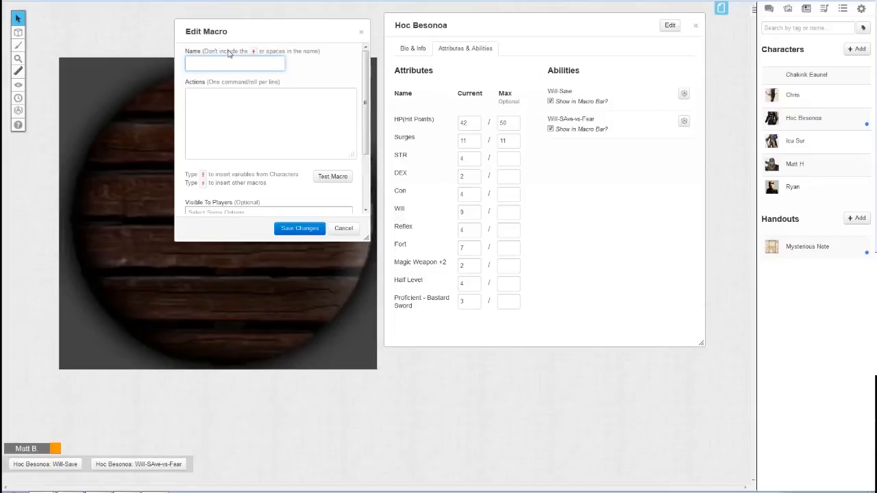
pyautogui.click(235, 63)
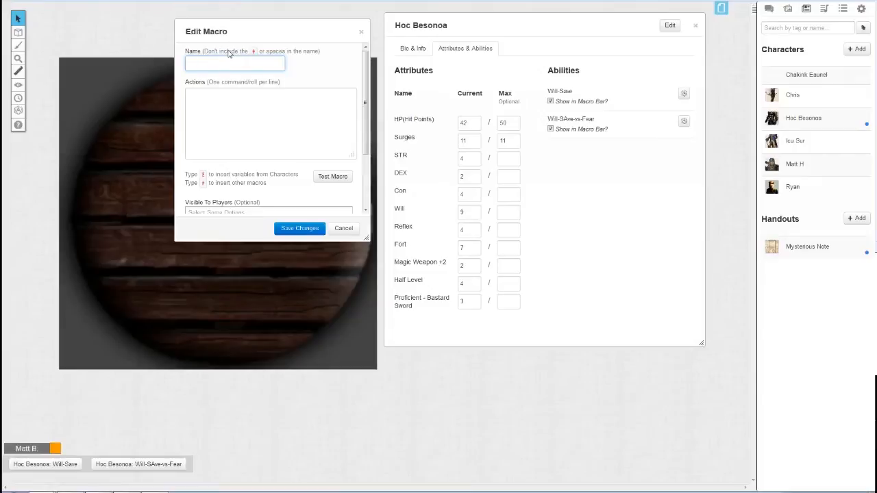
# Step: Name the macro 'Slash-of-Justice' and move into the Actions box
pyautogui.write('Slash-of-Justice')
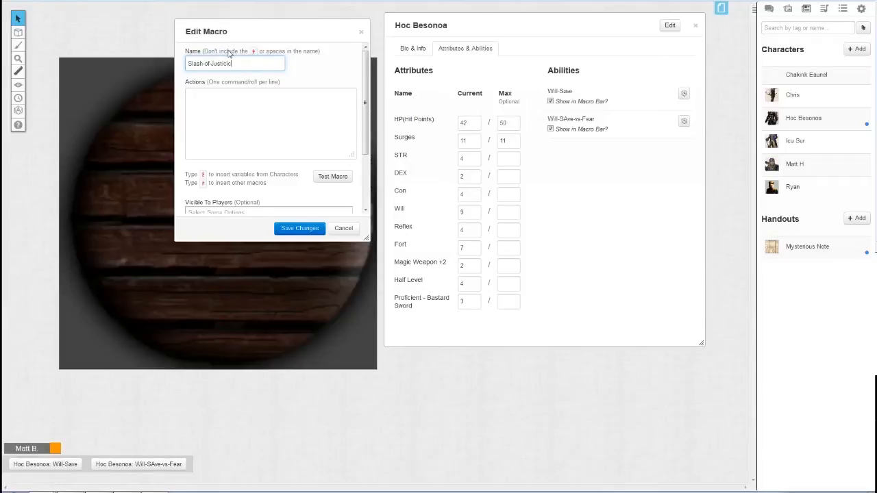
pyautogui.doubleClick(221, 63)
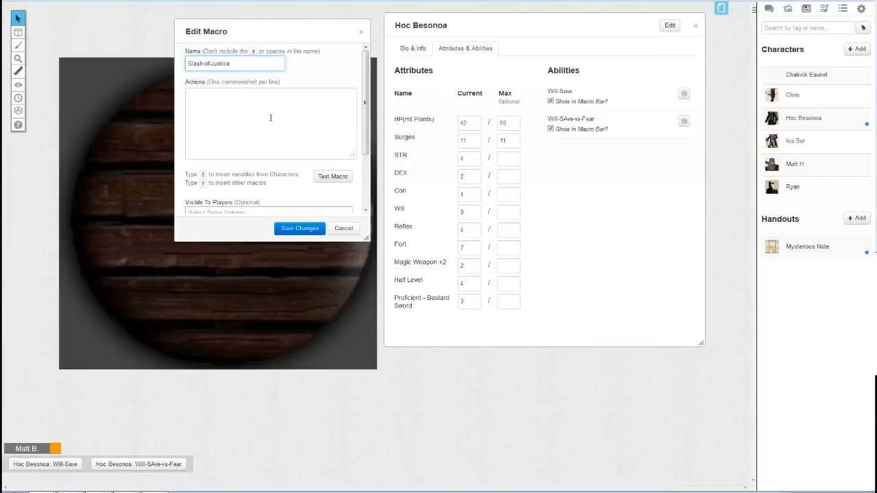
pyautogui.click(271, 123)
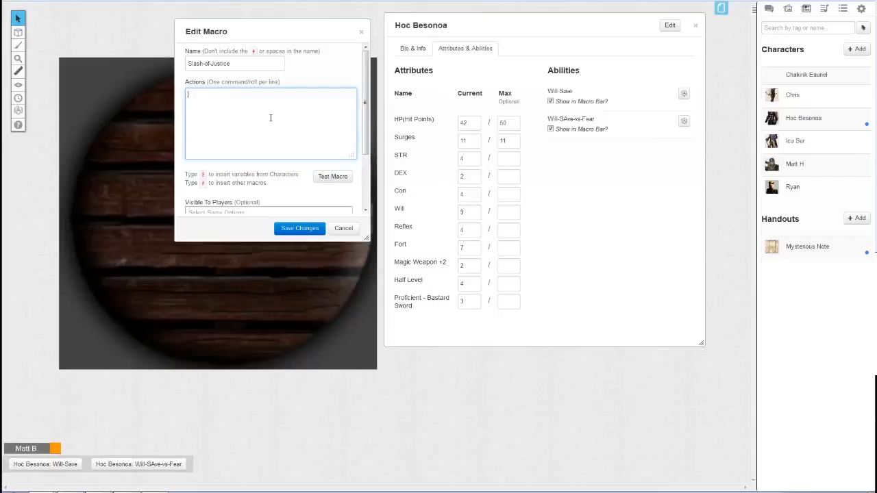
# Step: Write the action /me says "Strike true and fast!" as the macro's first line
pyautogui.write('/me')
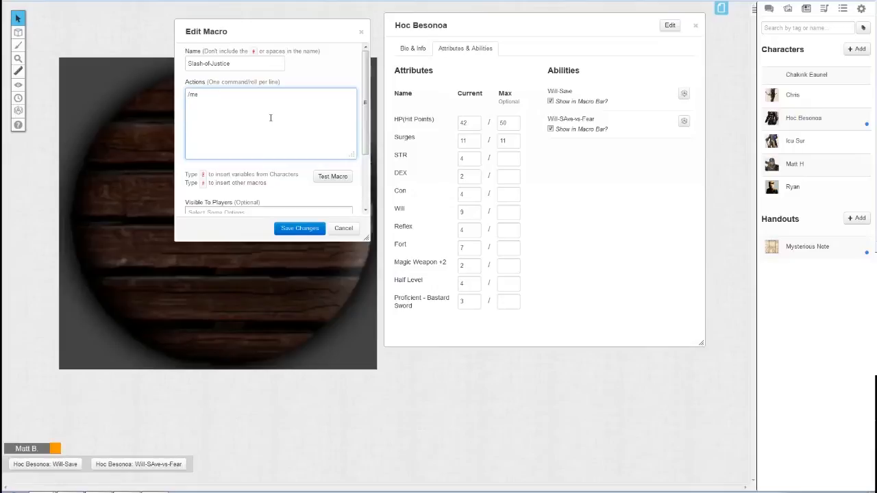
pyautogui.write('"')
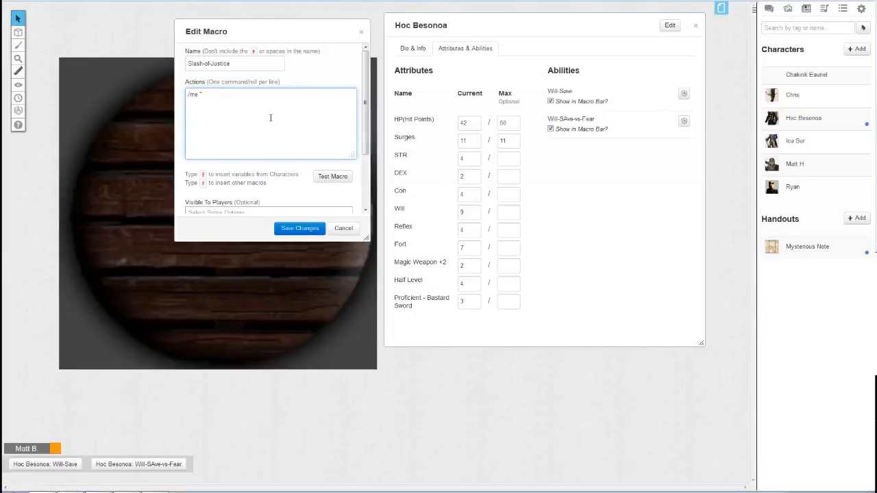
pyautogui.write('Stik')
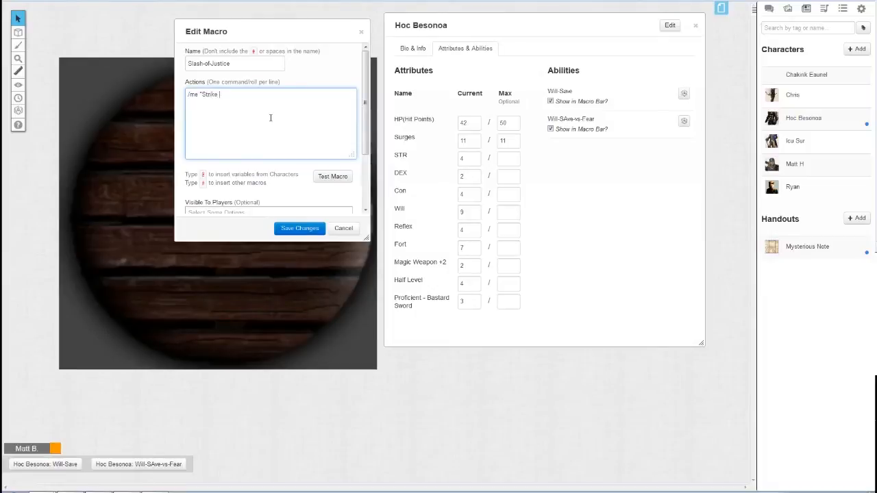
pyautogui.write('true and fast!')
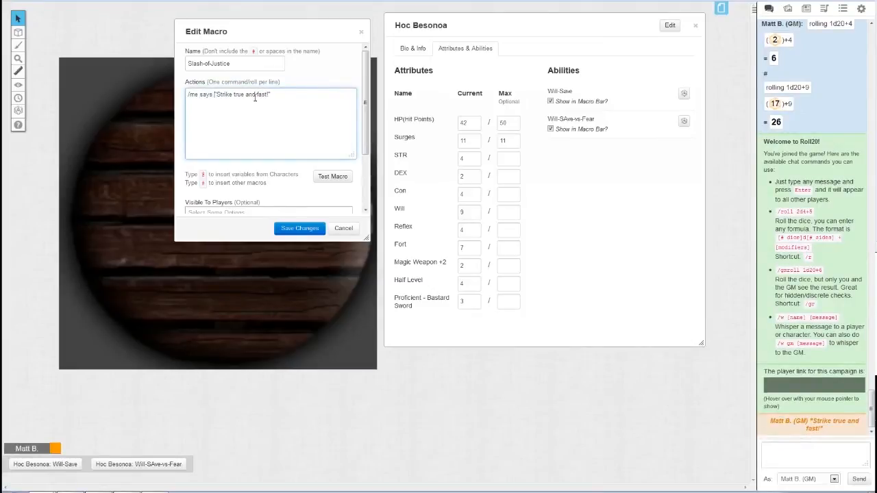
# Step: Test the emote, then extend it with 'as he swings forth his magical bastard sword towards to the foe'
pyautogui.click(833, 480)
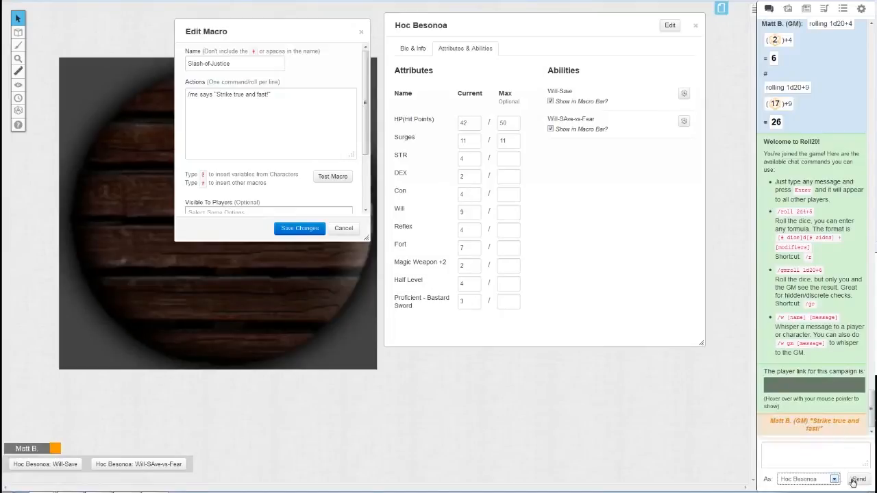
pyautogui.moveTo(331, 175)
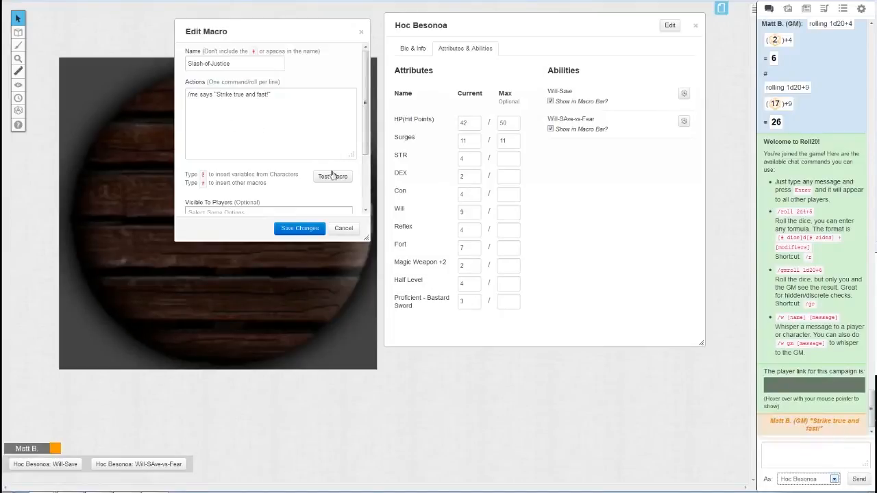
pyautogui.click(331, 176)
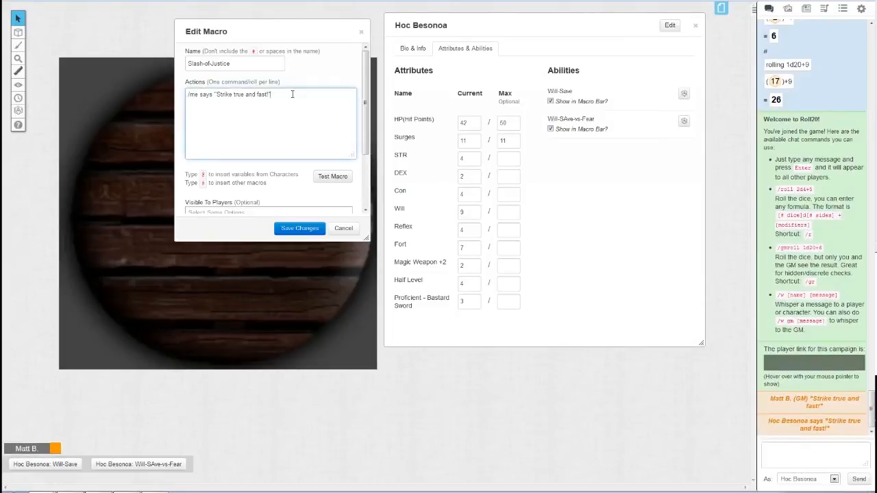
pyautogui.write('as he')
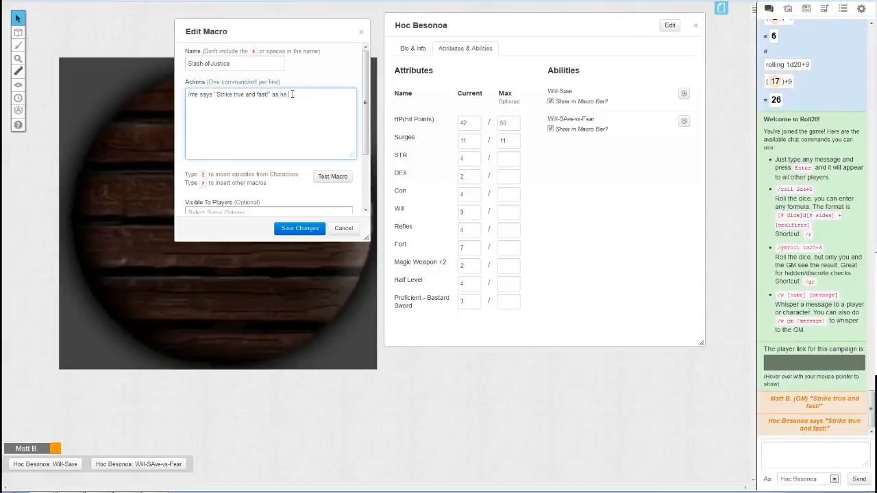
pyautogui.write('wings')
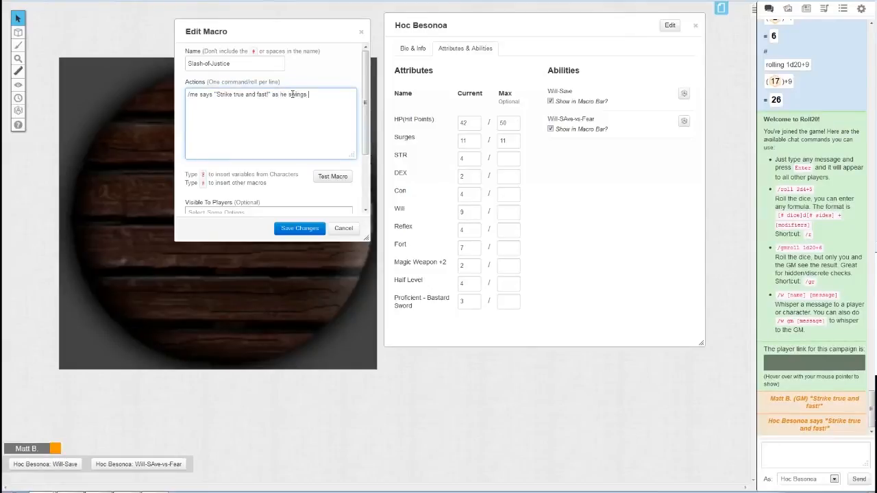
pyautogui.write('forth his')
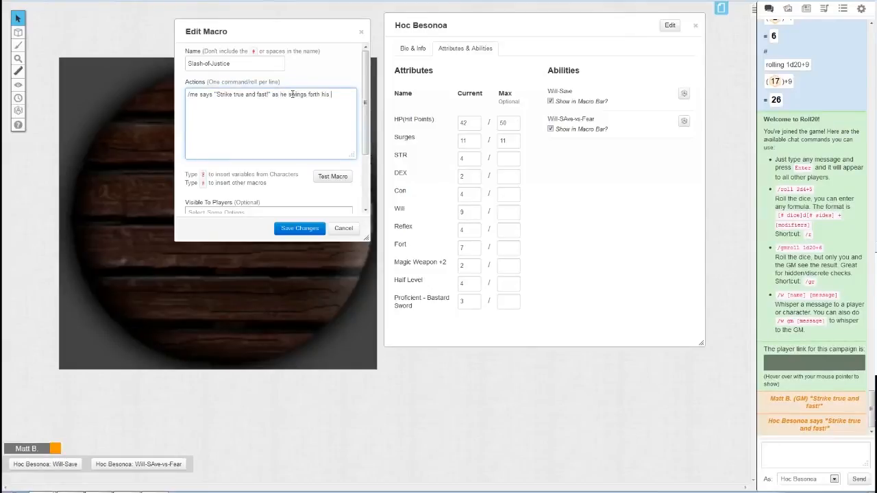
pyautogui.write('magical')
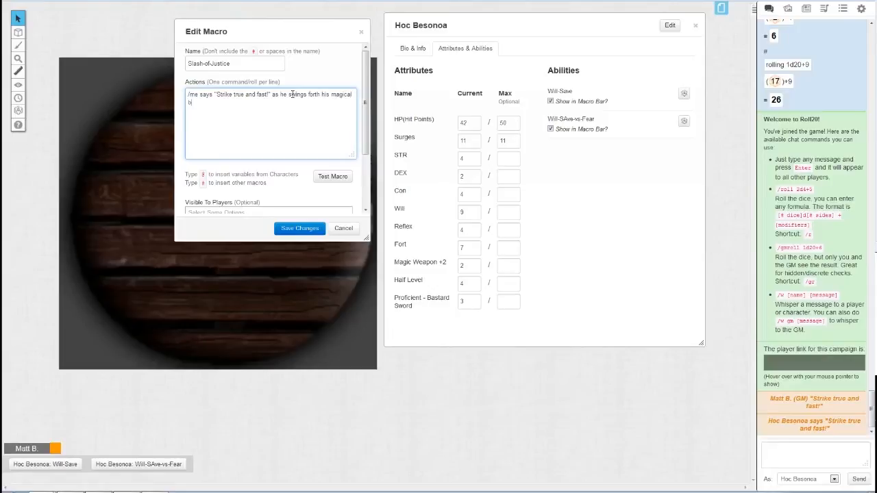
pyautogui.write('bastard sword i')
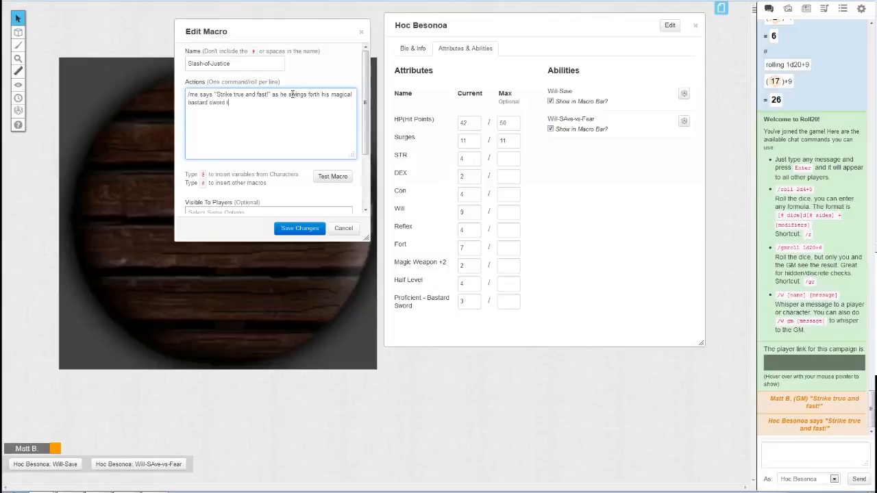
pyautogui.write('towards')
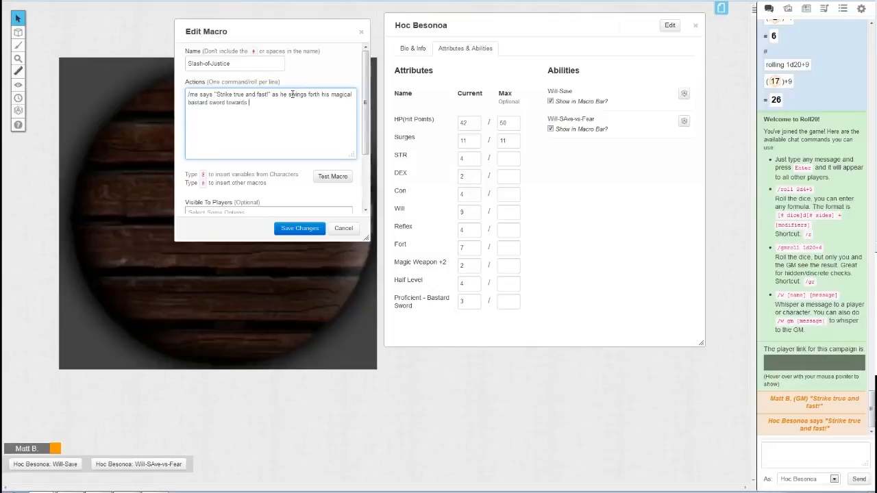
pyautogui.write('to the foe.')
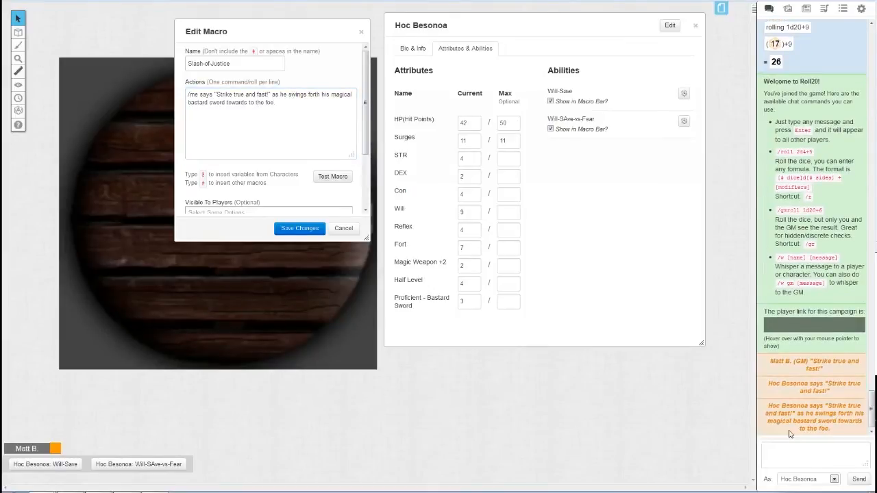
pyautogui.click(280, 107)
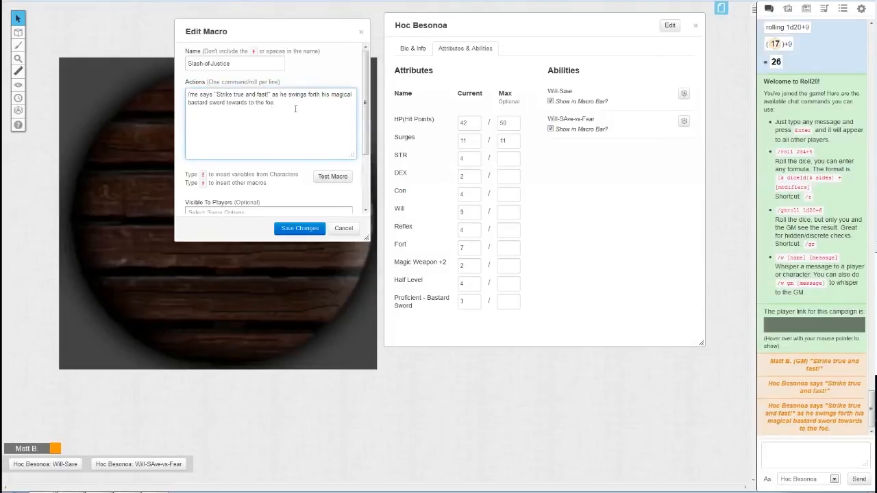
# Step: Begin a /r 1d20+@ roll line using the attribute autocomplete for Strength
pyautogui.write('/r 1d20+')
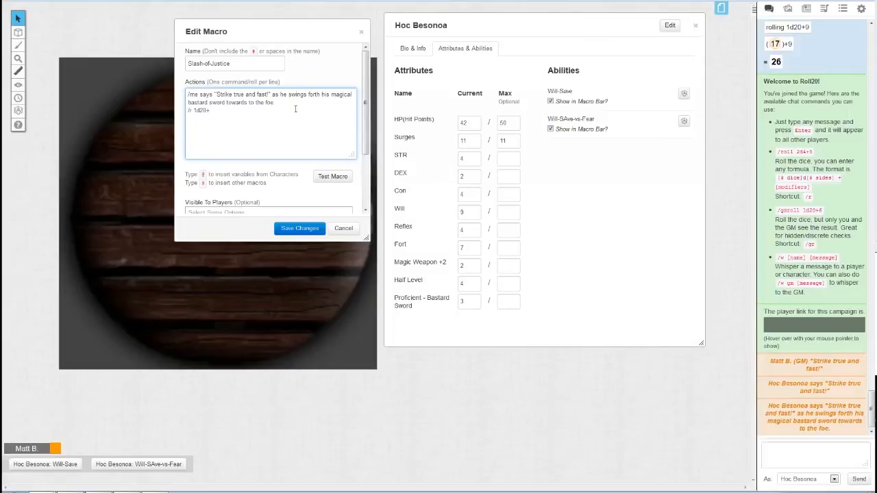
pyautogui.write('@')
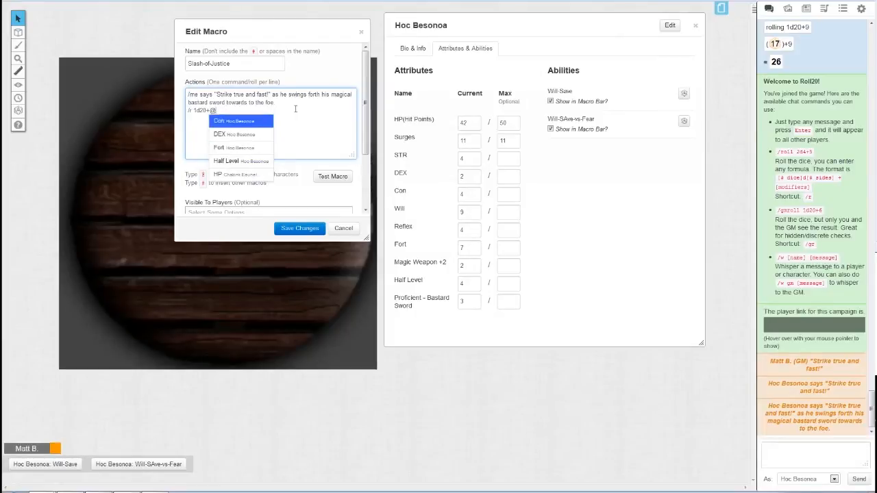
pyautogui.write('Str')
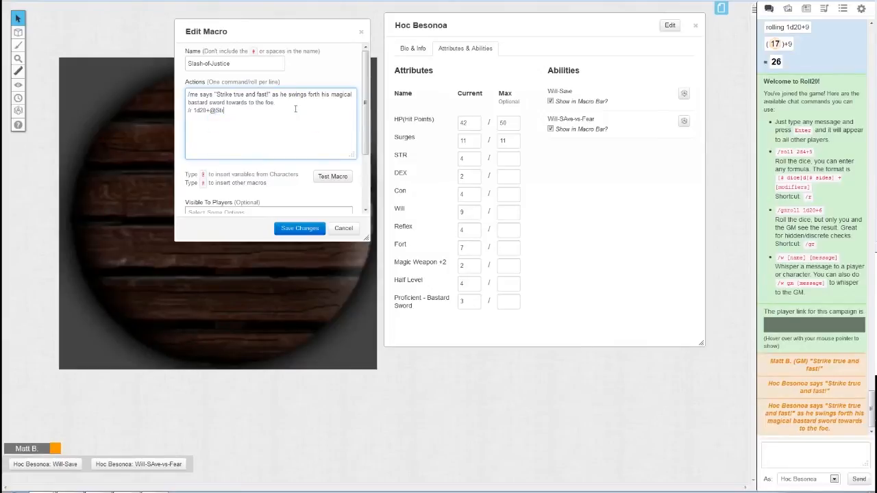
pyautogui.write('S')
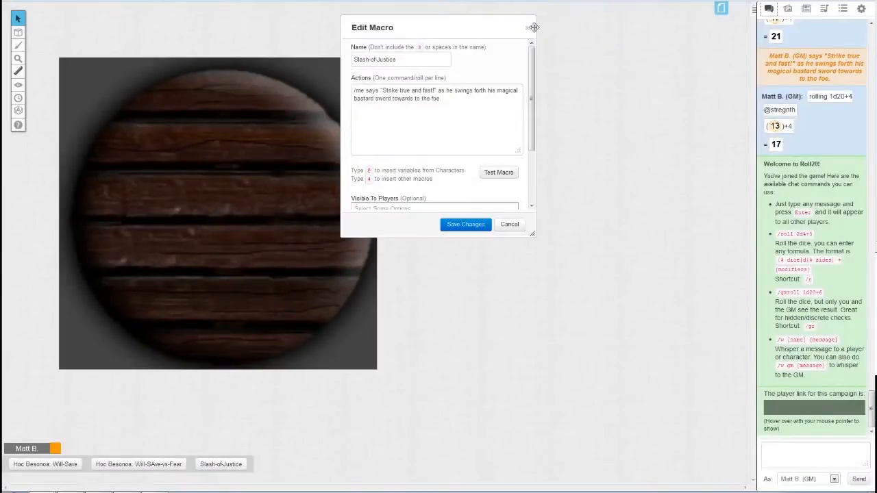
# Step: Add a second line '/r 1d20+@' picking 'Strength (Hoc Besonoa)' from autocomplete
pyautogui.moveTo(534, 27); pyautogui.dragTo(472, 27)
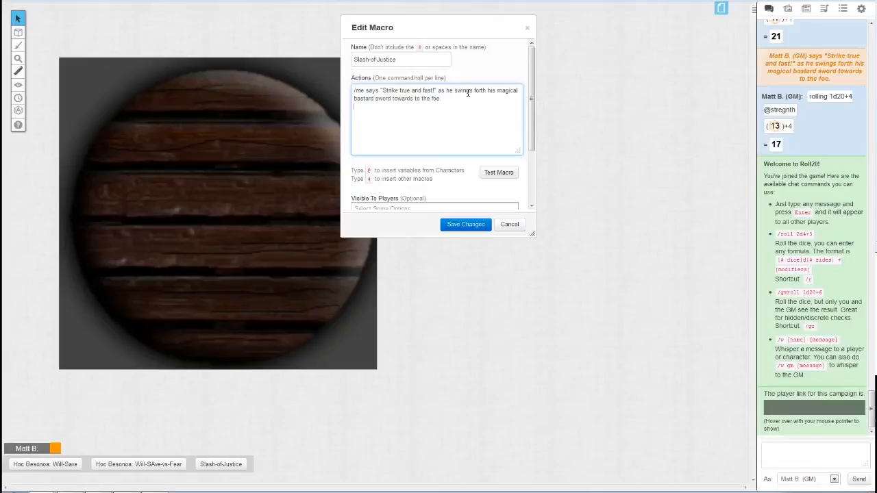
pyautogui.write('/')
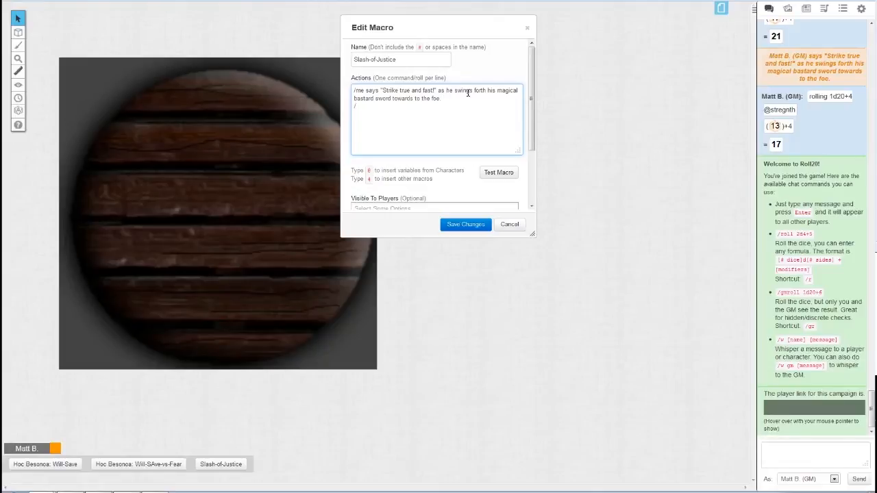
pyautogui.write('r')
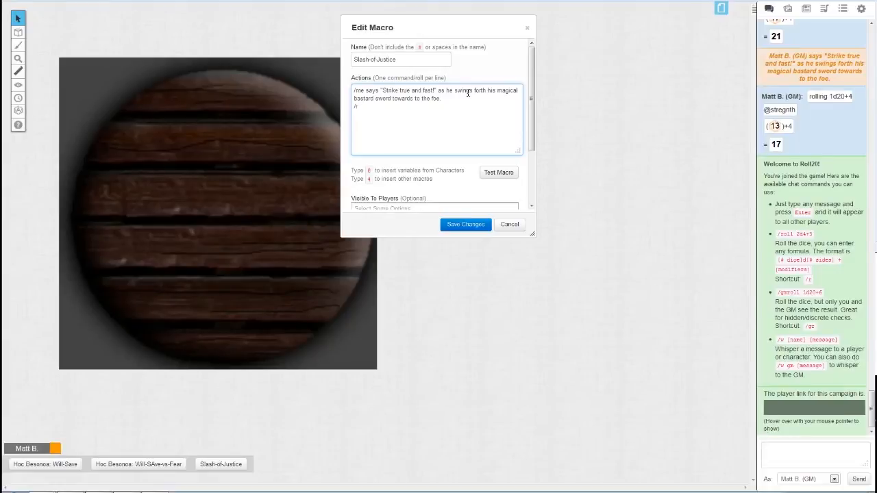
pyautogui.write('1d20+')
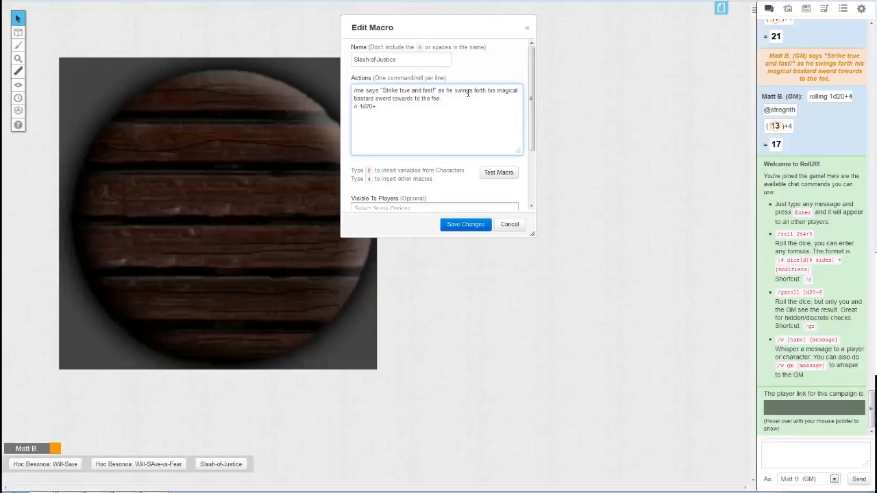
pyautogui.write('@{')
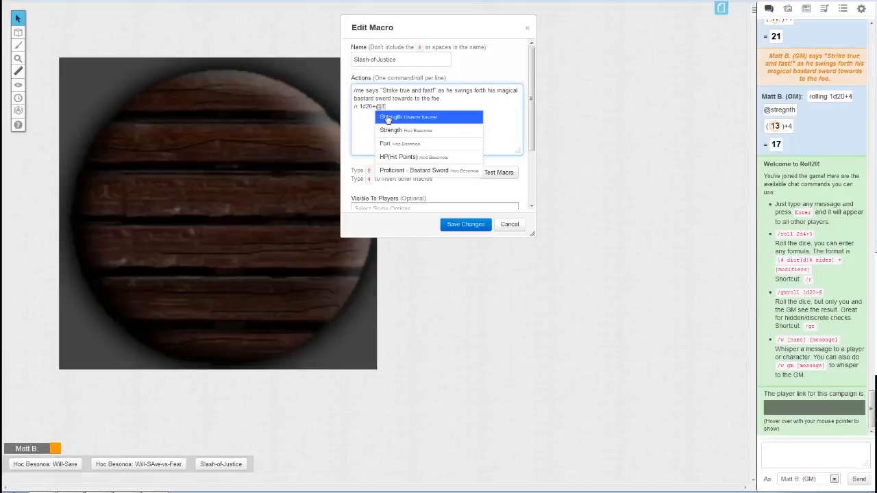
pyautogui.moveTo(411, 120)
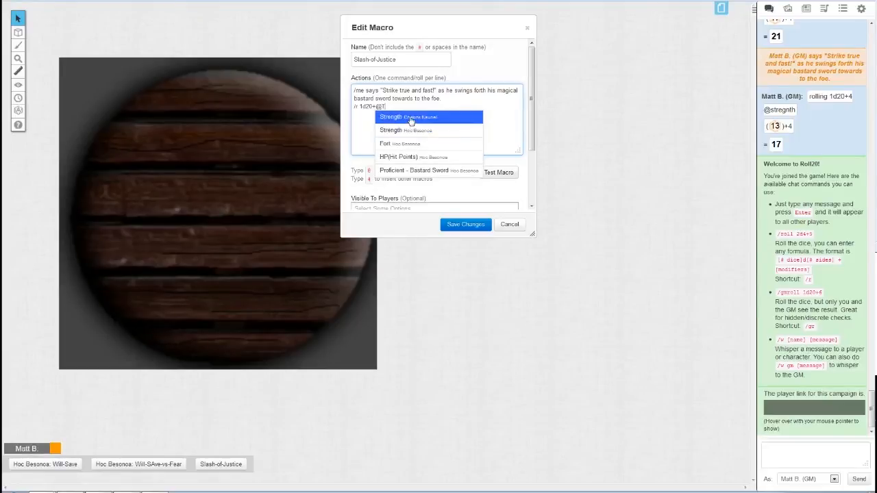
pyautogui.moveTo(430, 130)
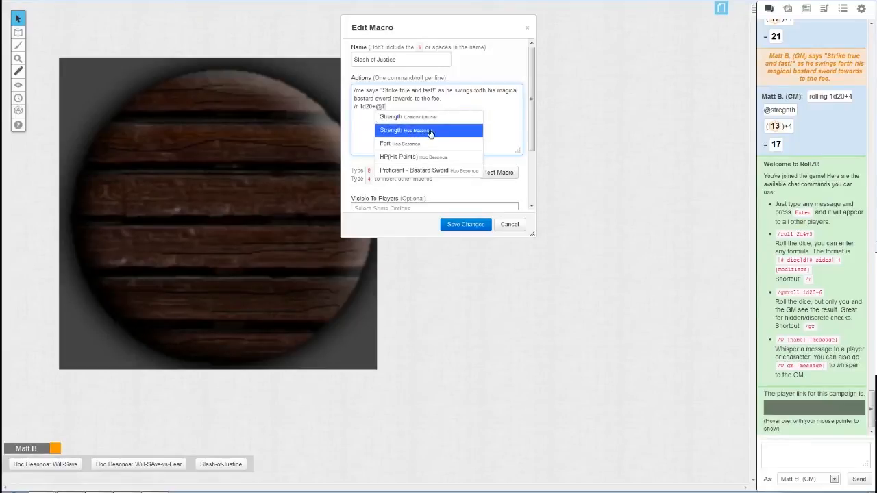
pyautogui.moveTo(390, 117)
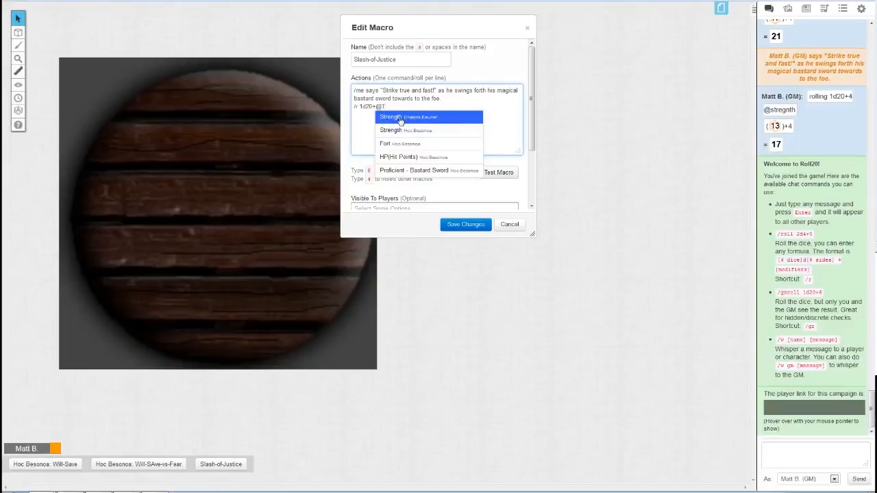
pyautogui.click(408, 117)
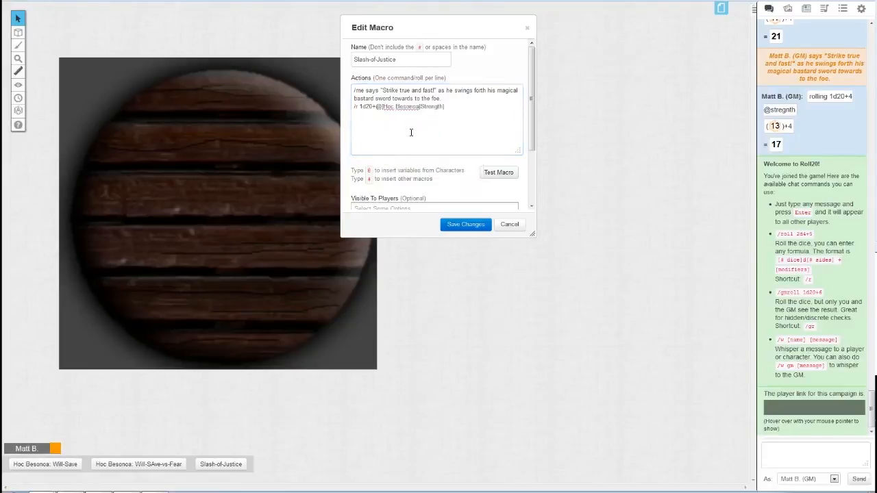
# Step: Show Hoc Besonoa's attributes beside the editor and test-run the macro, rolling 1d20+4 in chat
pyautogui.moveTo(373, 28); pyautogui.dragTo(237, 43)
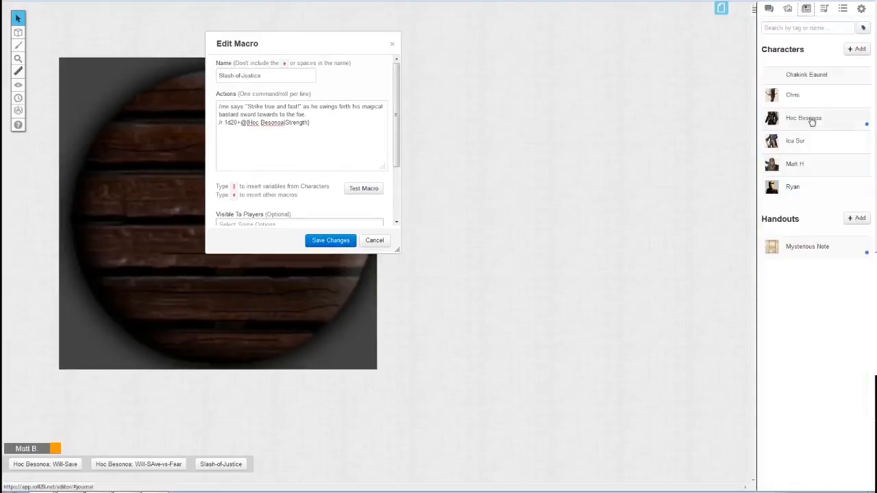
pyautogui.click(803, 118)
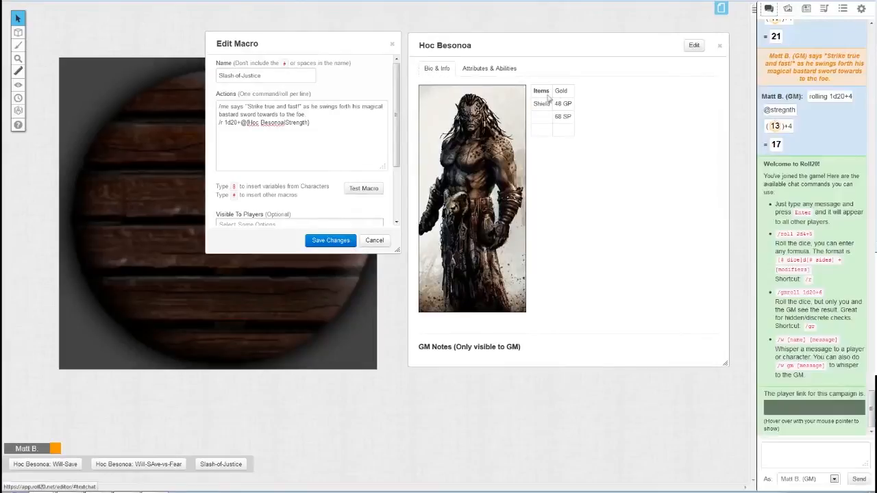
pyautogui.click(487, 60)
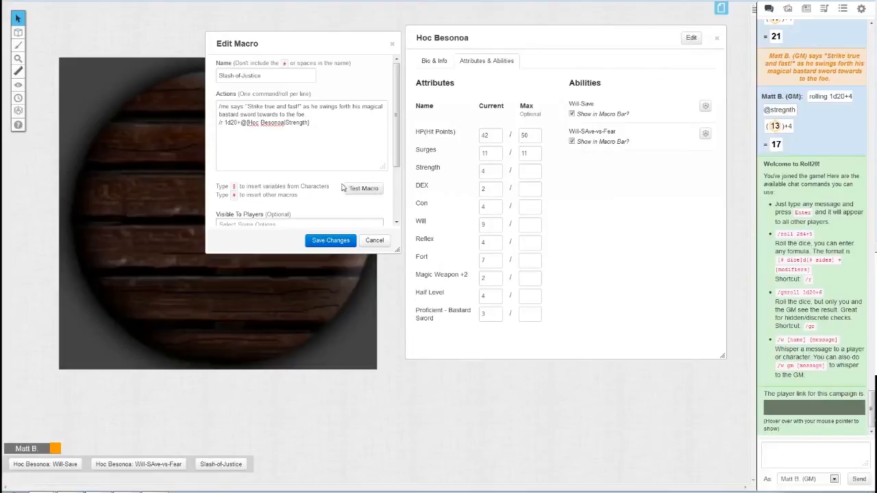
pyautogui.click(364, 190)
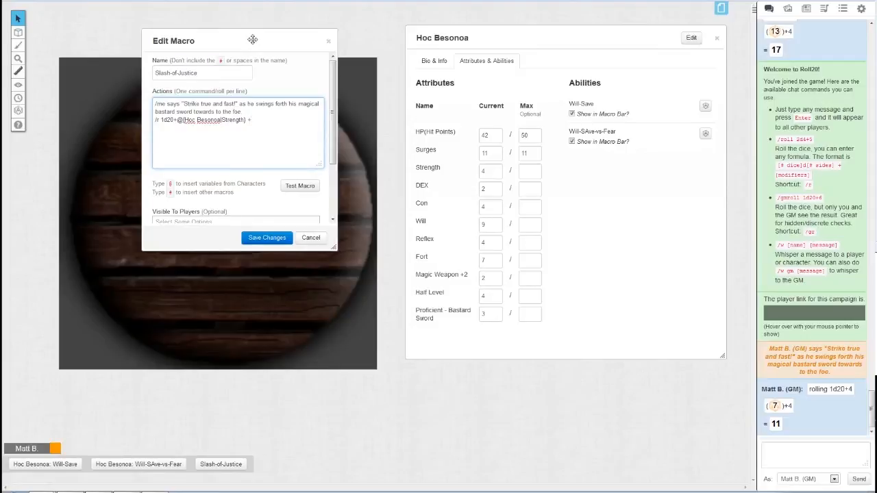
# Step: Append +@{Hoc Besonoa|Half Level} to the attack roll after the Strength reference
pyautogui.write('+h')
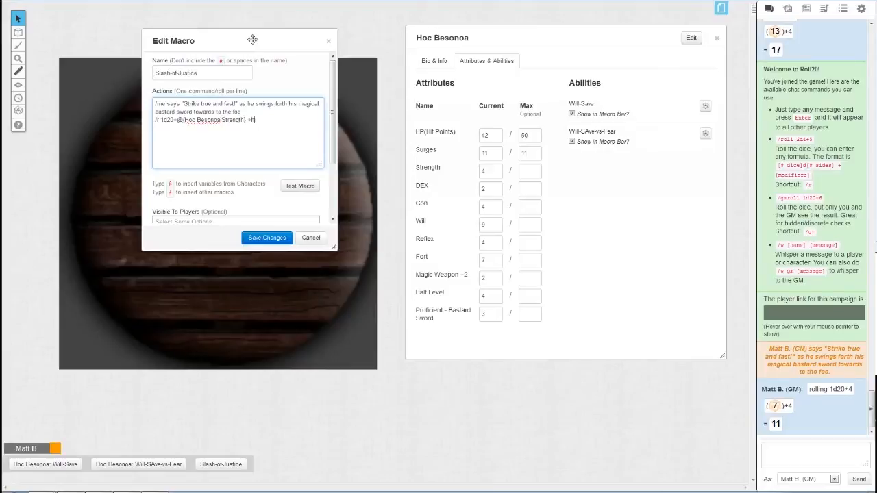
pyautogui.write('@')
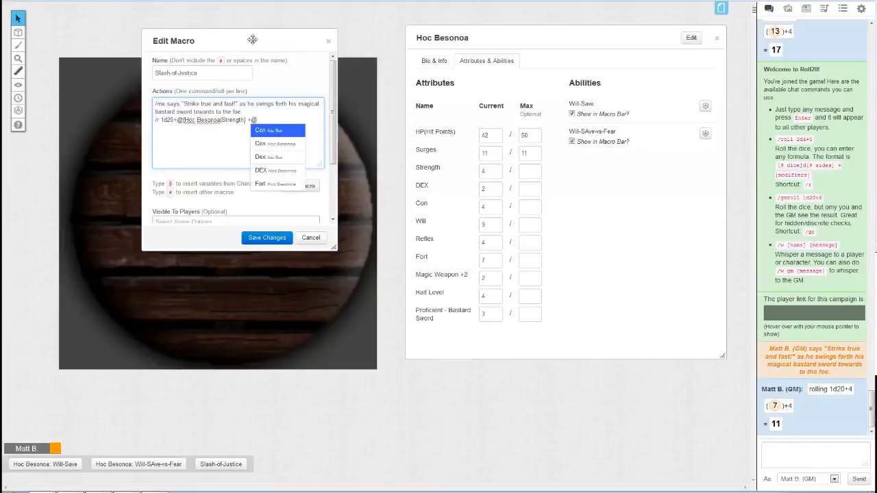
pyautogui.write('a')
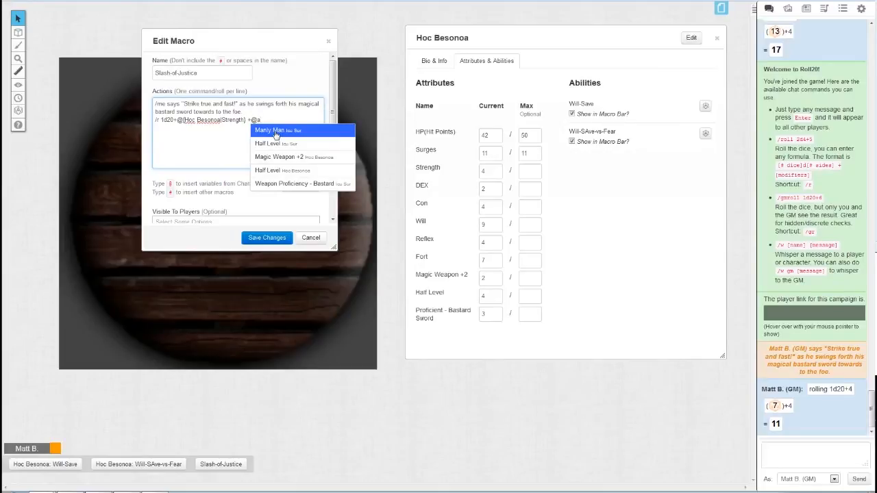
pyautogui.moveTo(294, 143)
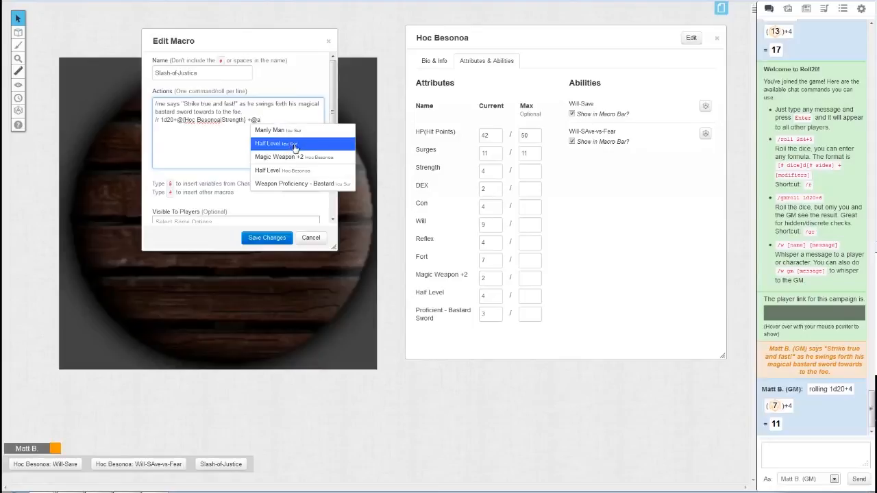
pyautogui.moveTo(285, 183)
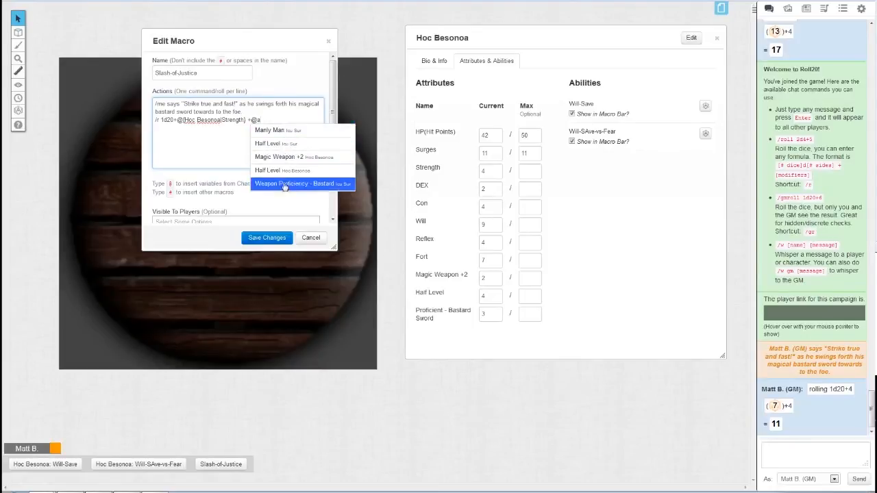
pyautogui.moveTo(301, 157)
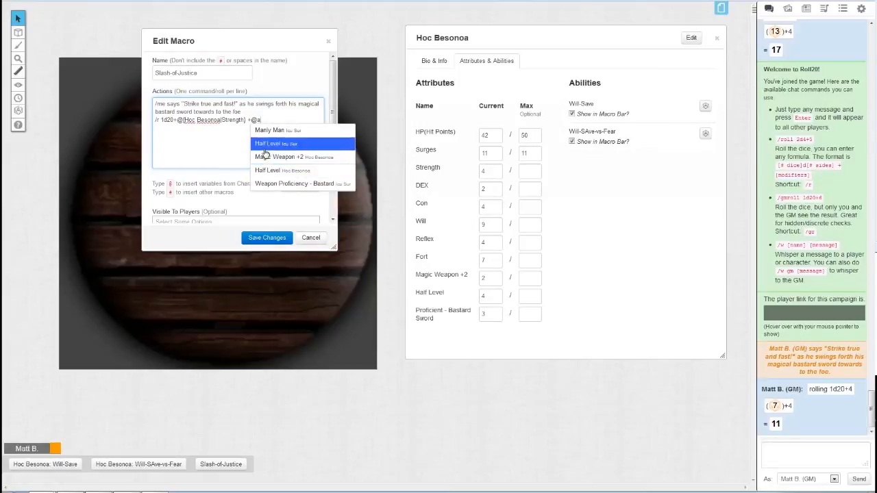
pyautogui.moveTo(274, 156)
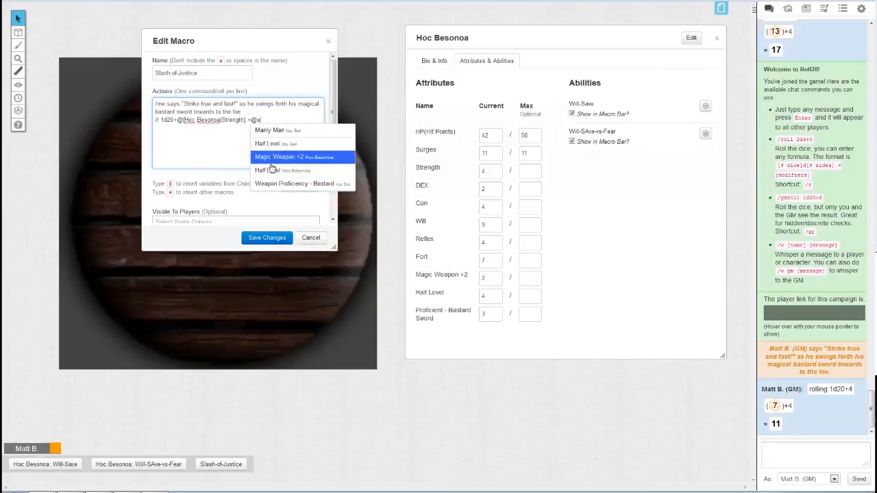
pyautogui.moveTo(287, 170)
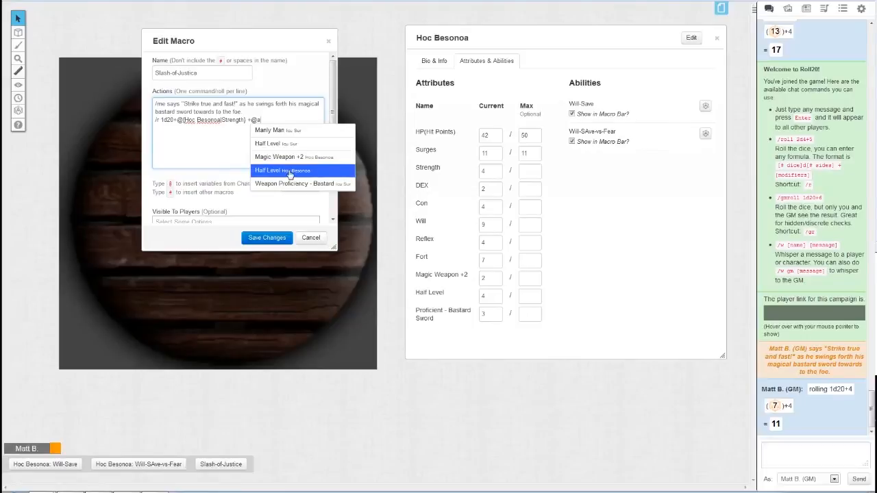
pyautogui.moveTo(289, 173)
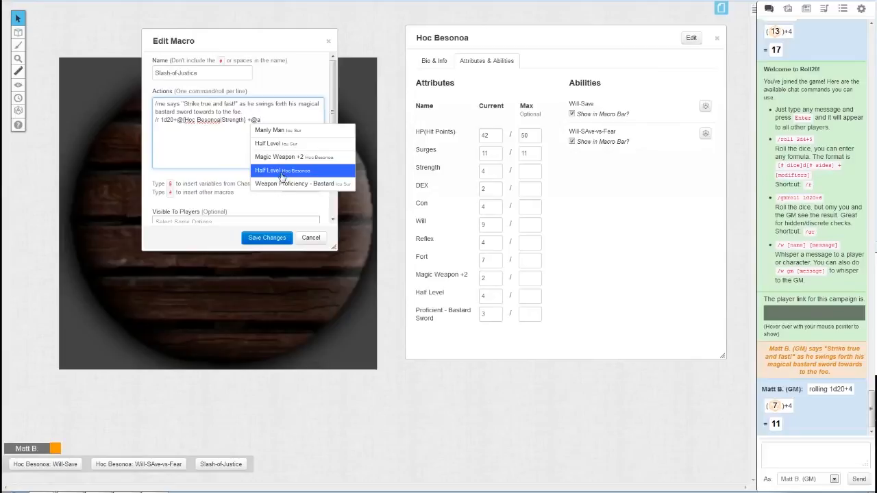
pyautogui.moveTo(259, 178)
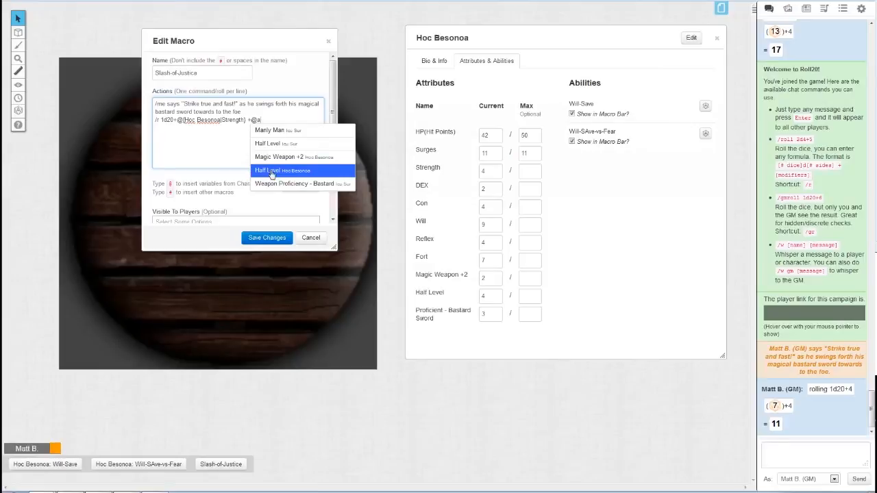
pyautogui.moveTo(304, 176)
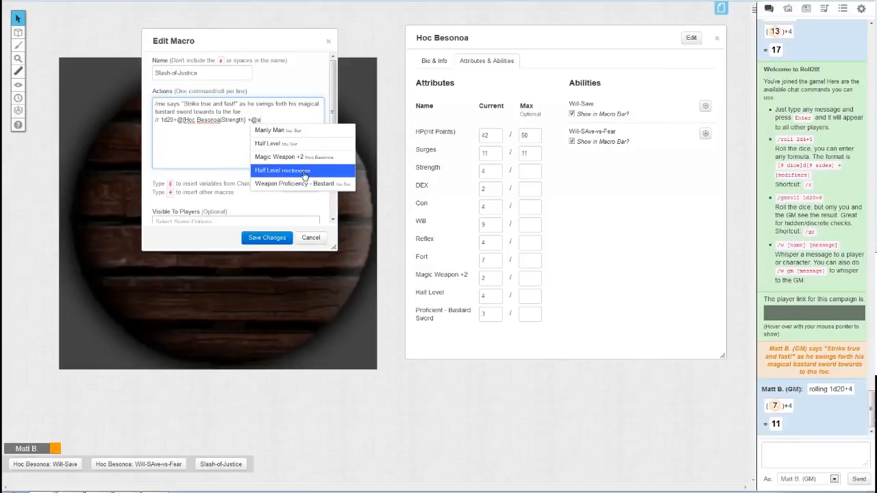
pyautogui.click(282, 169)
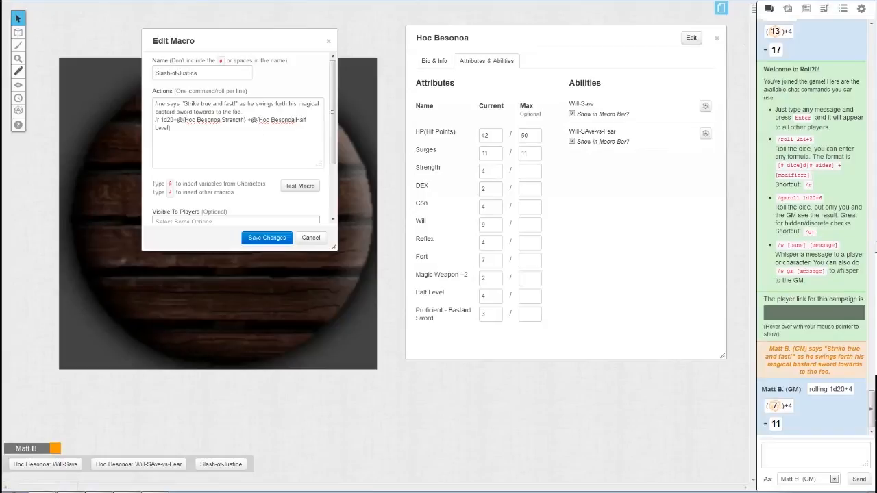
# Step: Test the attack roll in chat, then add Hoc Besonoa's Proficient - Bastard Sword attribute
pyautogui.click(825, 8)
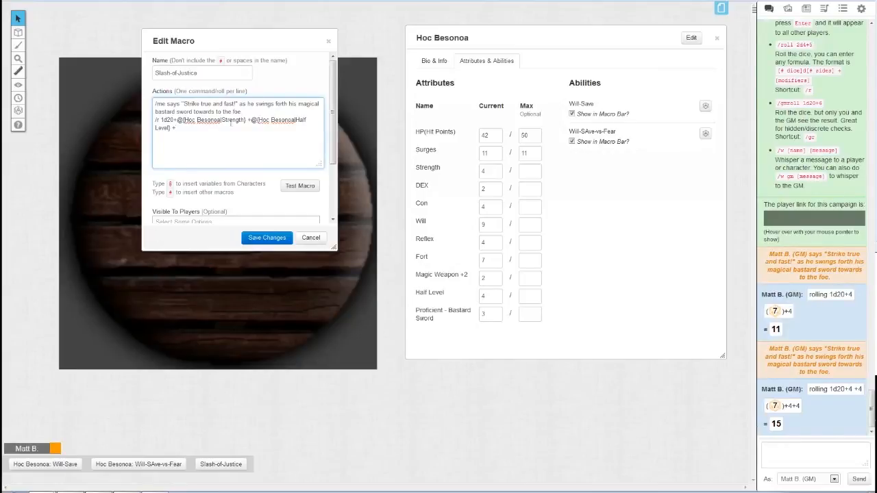
pyautogui.write('P')
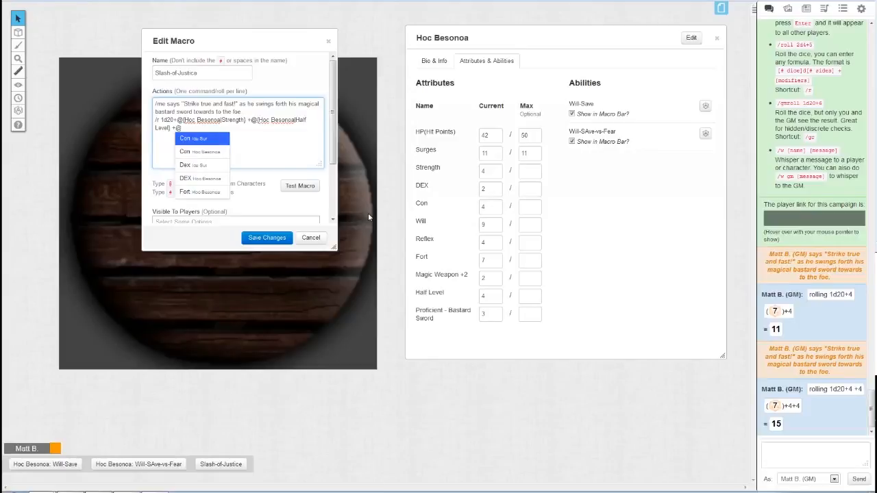
pyautogui.write('p')
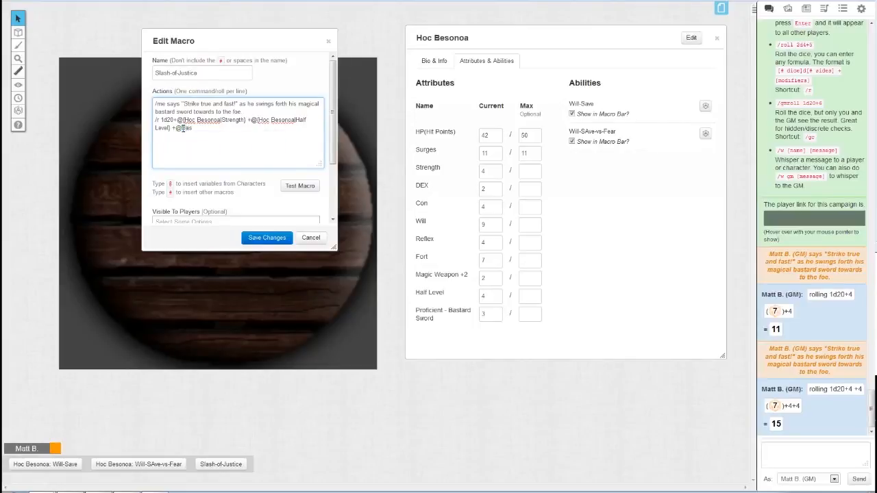
pyautogui.write('C')
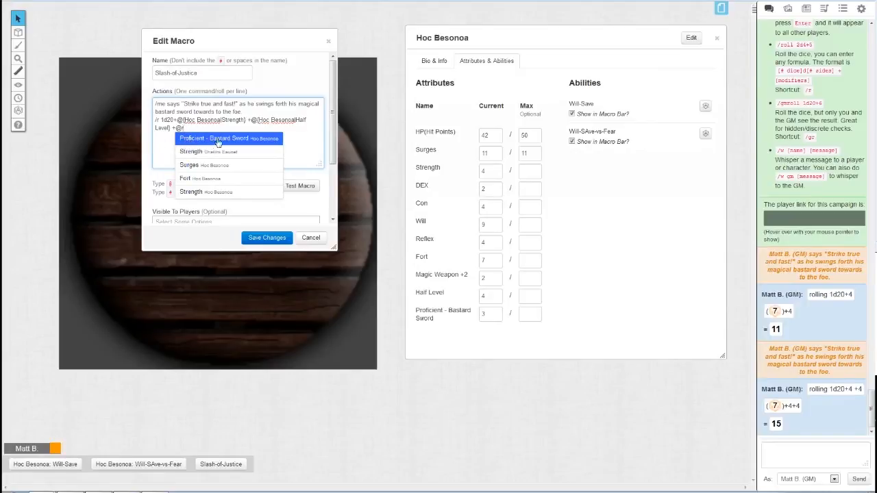
pyautogui.moveTo(239, 144)
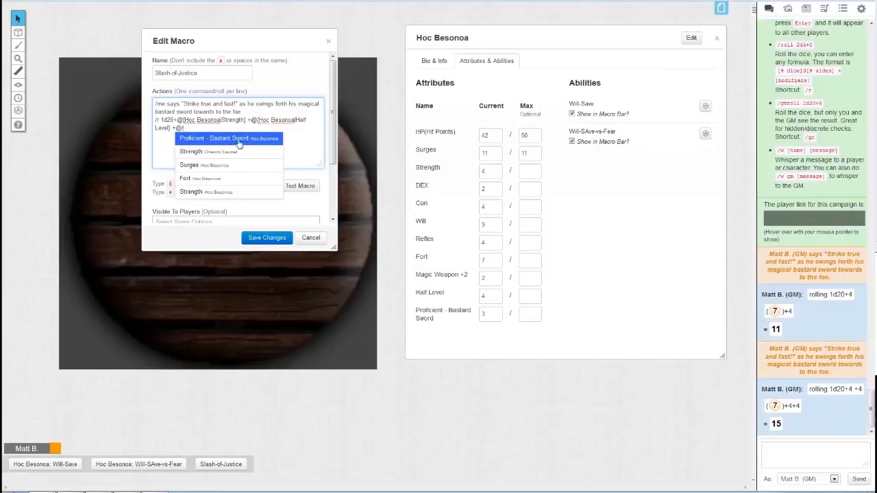
pyautogui.click(228, 139)
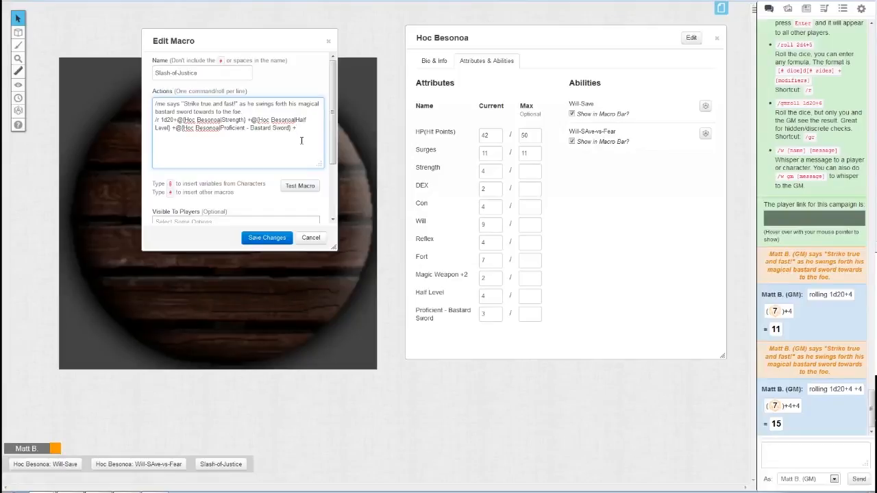
# Step: Add Hoc Besonoa's Magic Weapon +2 attribute to the attack roll
pyautogui.write('@a')
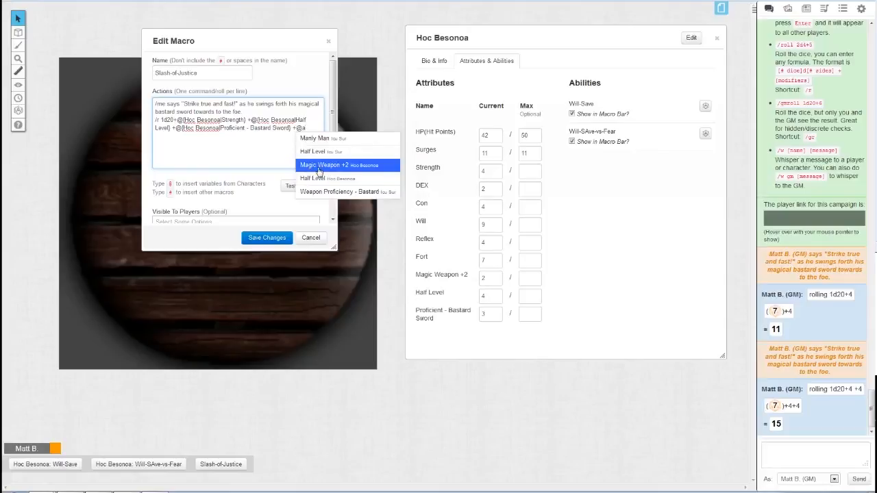
pyautogui.click(322, 165)
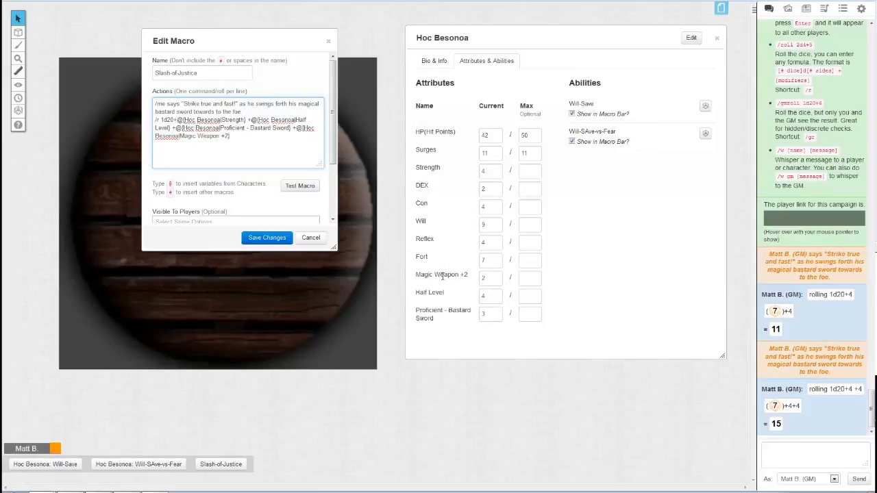
pyautogui.moveTo(433, 175)
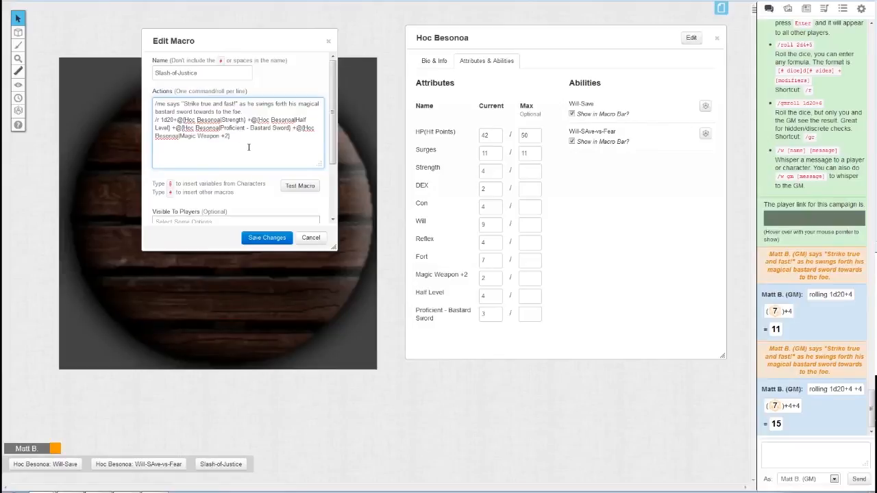
# Step: Write a damage line /r 2d10 and add Hoc Besonoa's Strength attribute to it
pyautogui.write('/r')
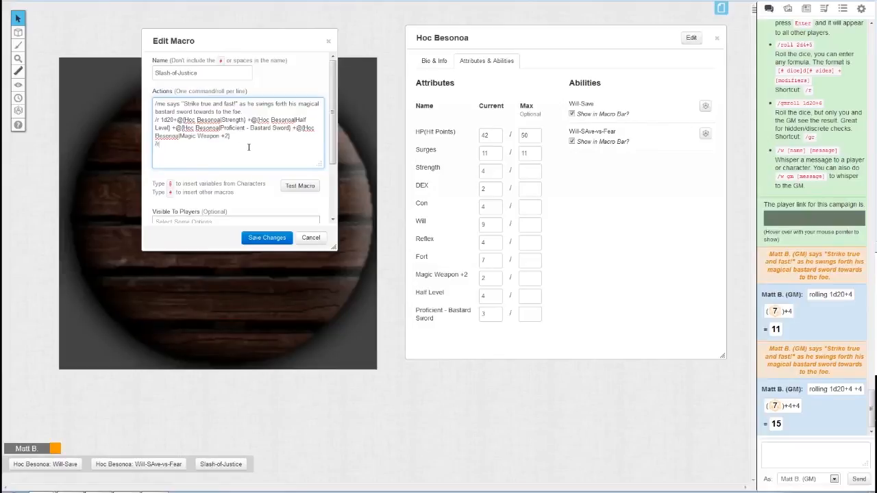
pyautogui.write('/r 1d20+')
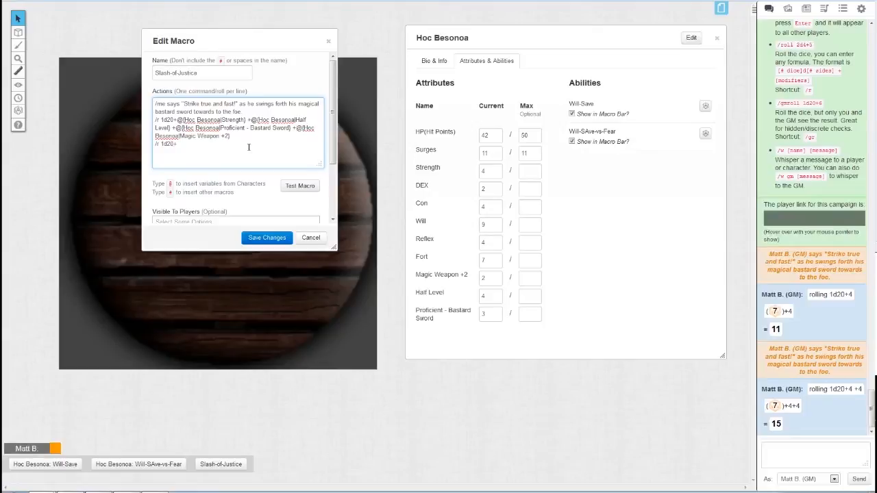
pyautogui.press('Backspace')
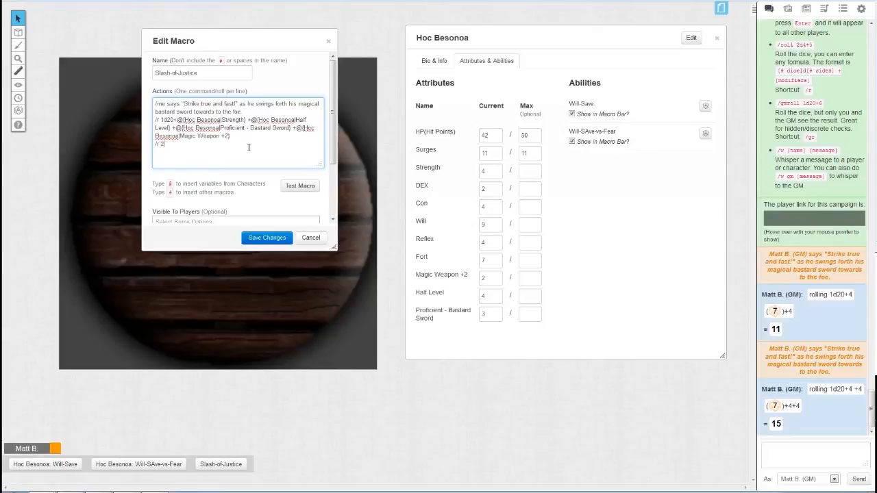
pyautogui.write('d10')
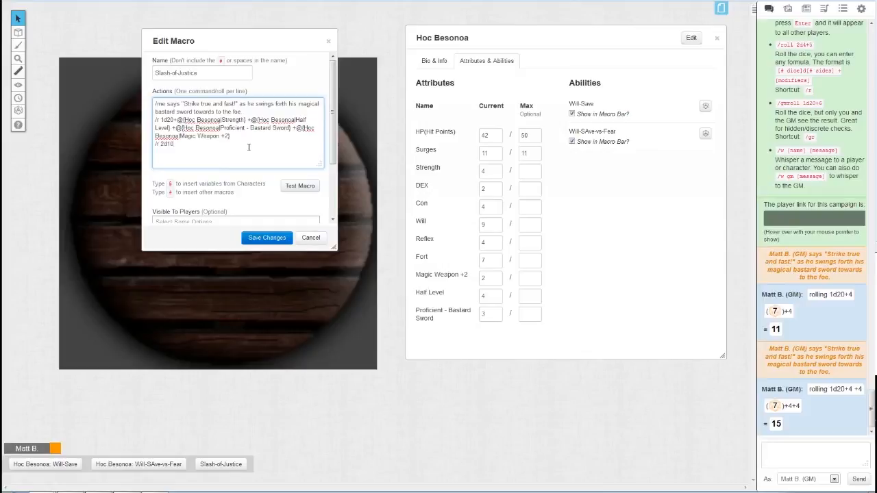
pyautogui.write('+')
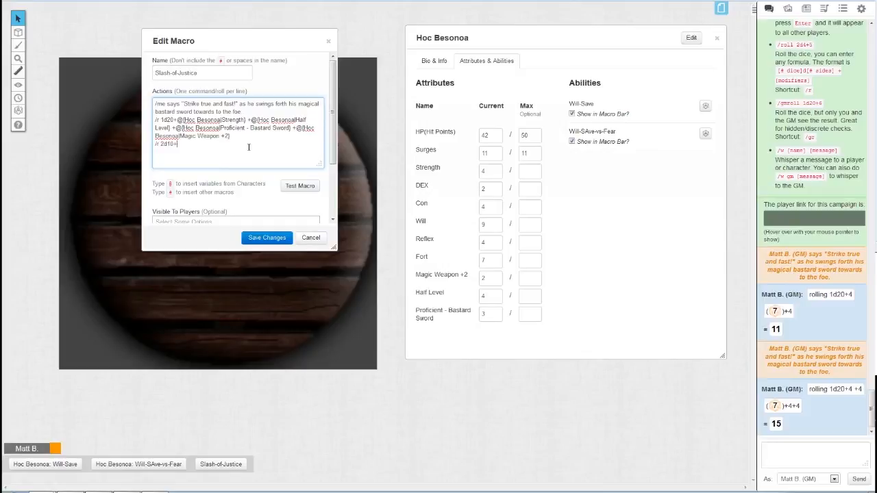
pyautogui.write('@s')
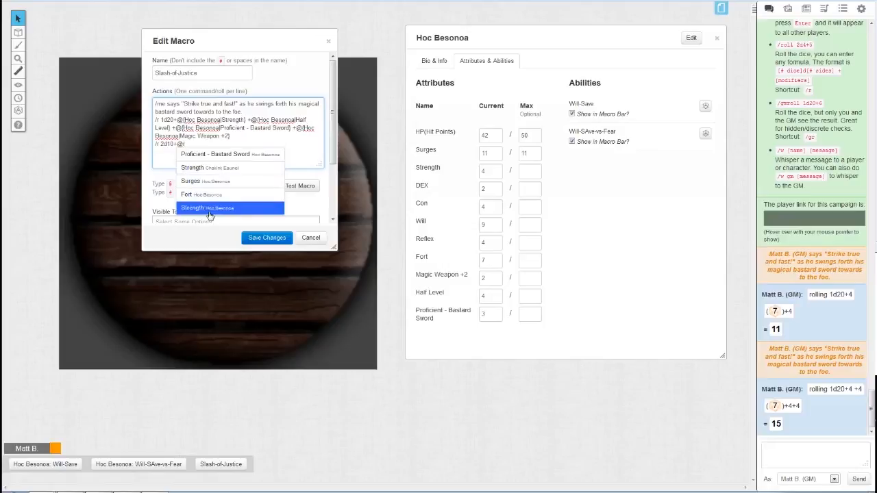
pyautogui.click(208, 208)
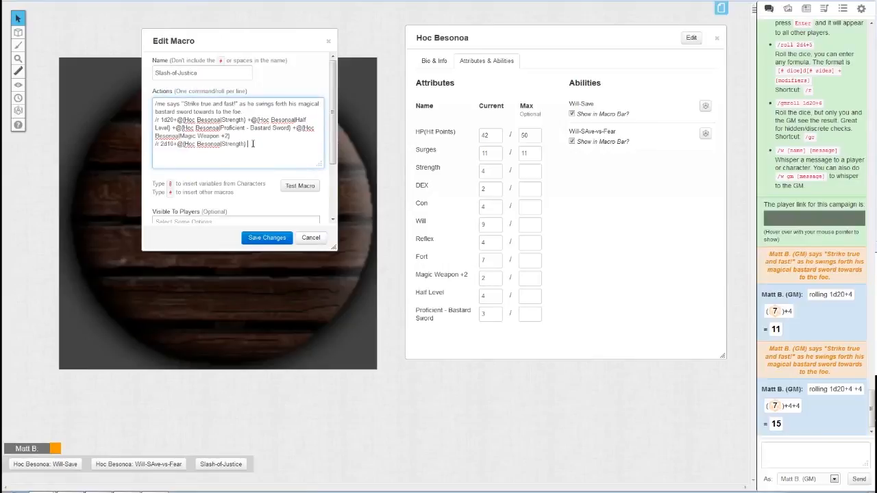
# Step: Add Hoc Besonoa's Magic Weapon +2 attribute to the 2d10 damage line
pyautogui.write('+')
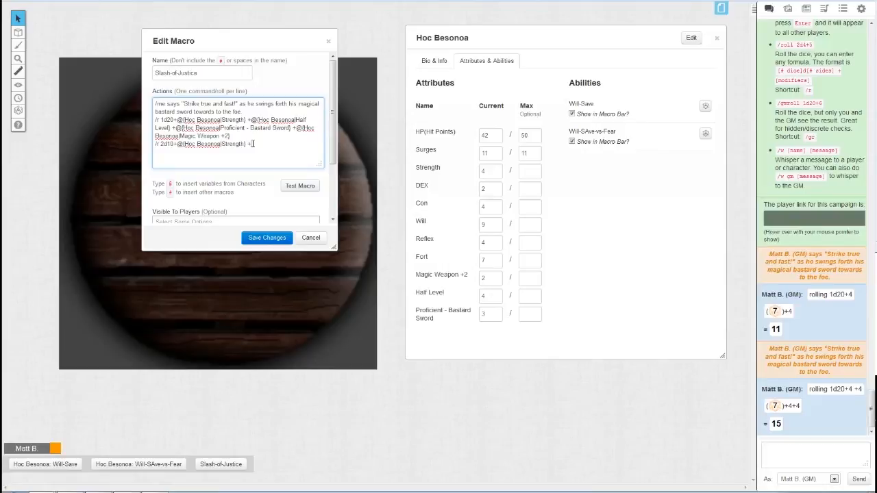
pyautogui.write('@{Hoc Besonoa|Magic Weapon +2')
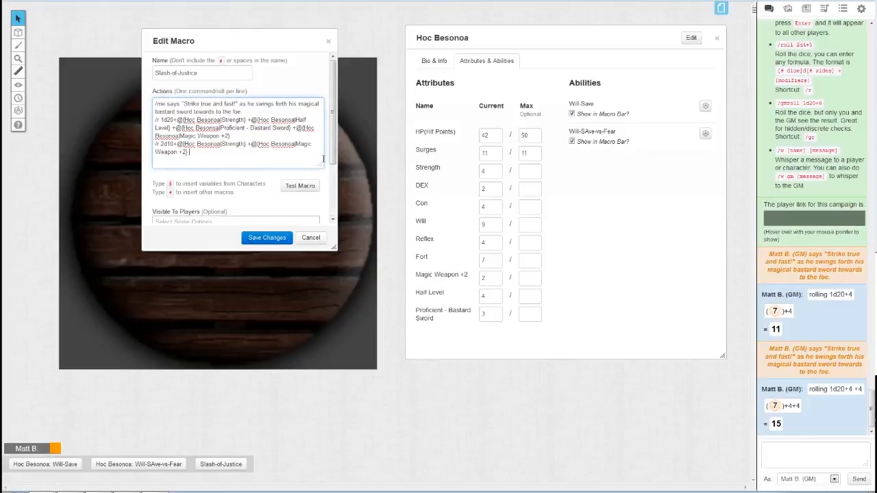
pyautogui.scroll(-3)
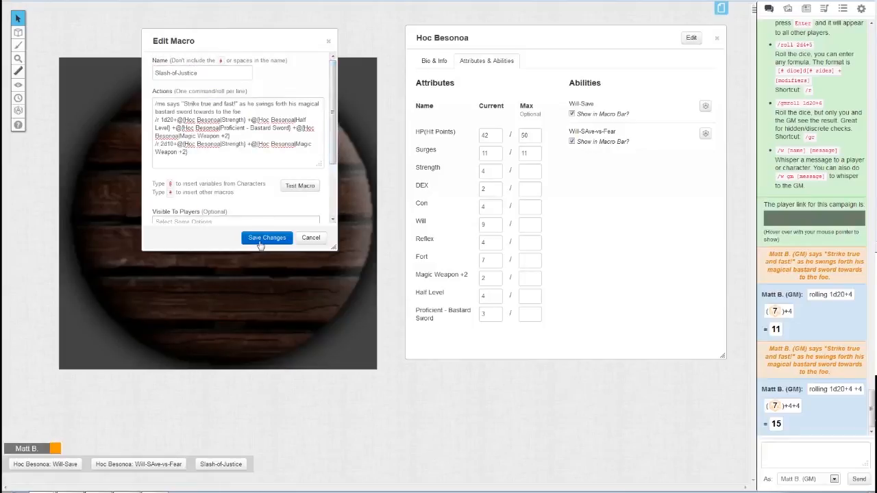
# Step: Save the macro and run Slash-of-Justice from the macro bar: quote, attack 15, damage 16
pyautogui.click(265, 239)
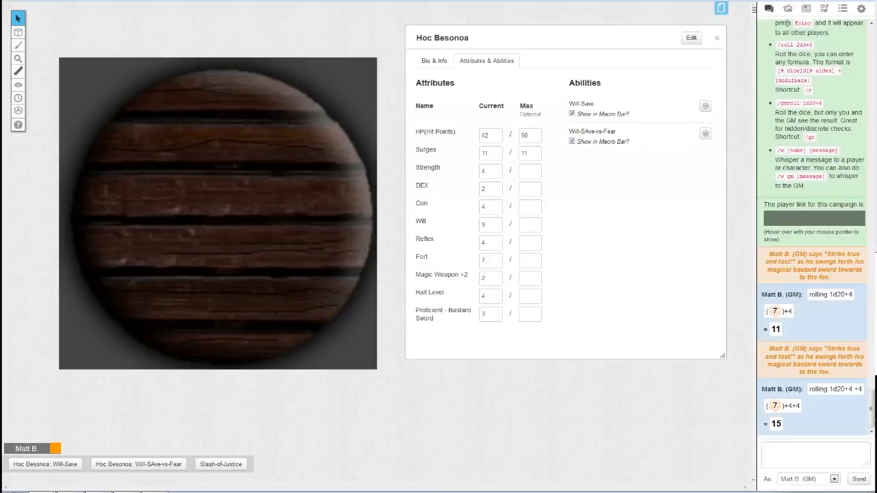
pyautogui.click(861, 8)
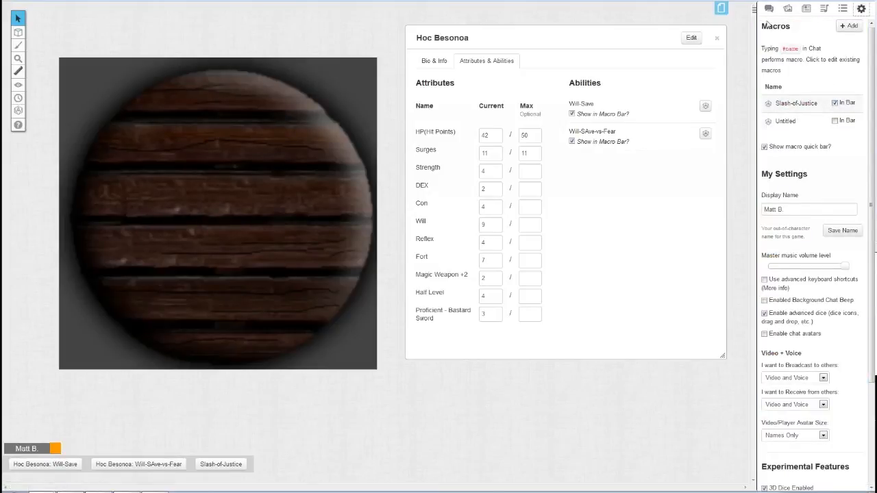
pyautogui.click(769, 8)
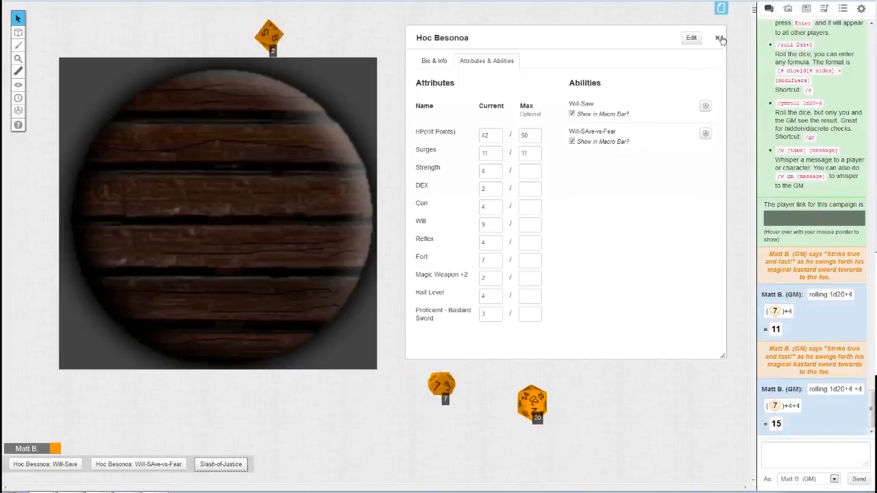
# Step: Close the Hoc Besonoa character sheet and focus the chat box for a new message
pyautogui.click(718, 38)
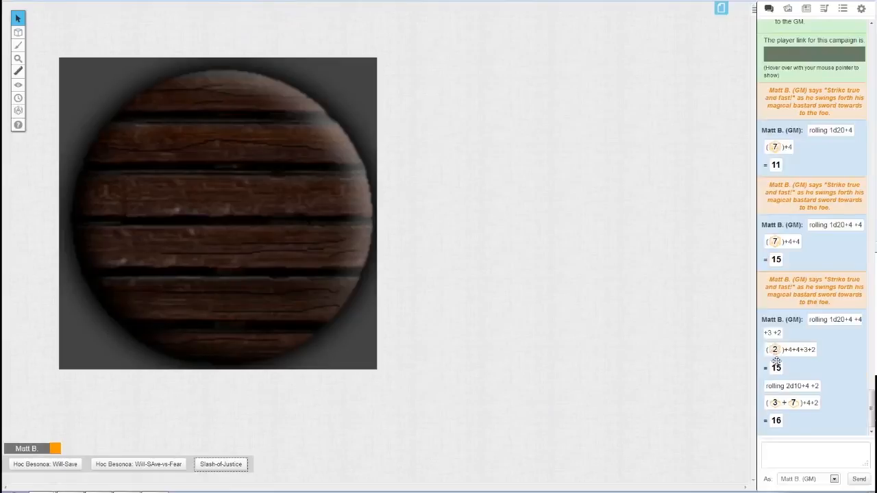
pyautogui.moveTo(805, 339)
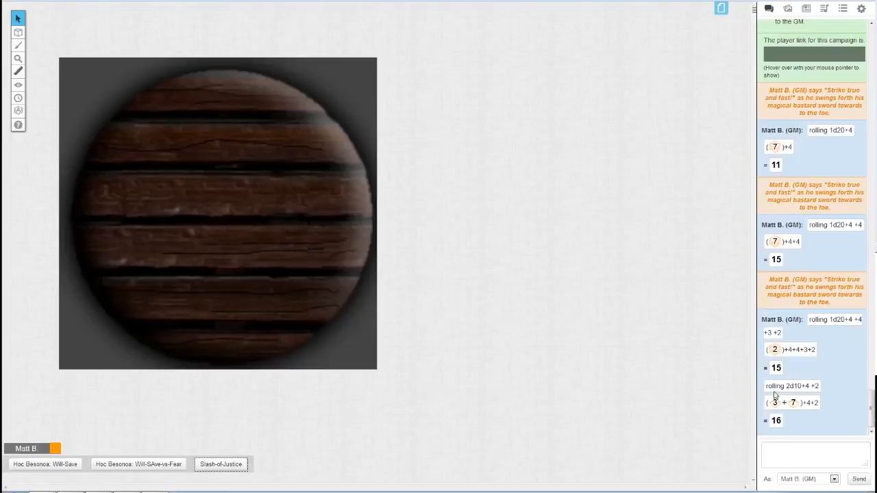
pyautogui.click(811, 453)
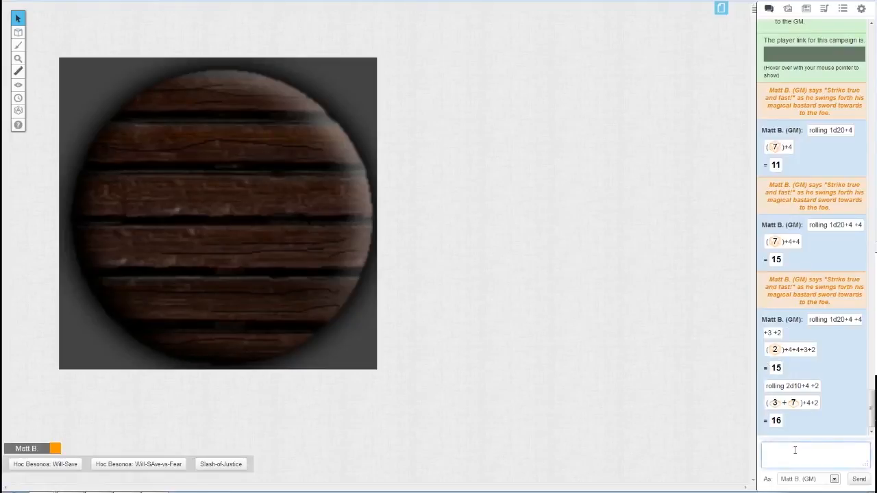
pyautogui.click(811, 452)
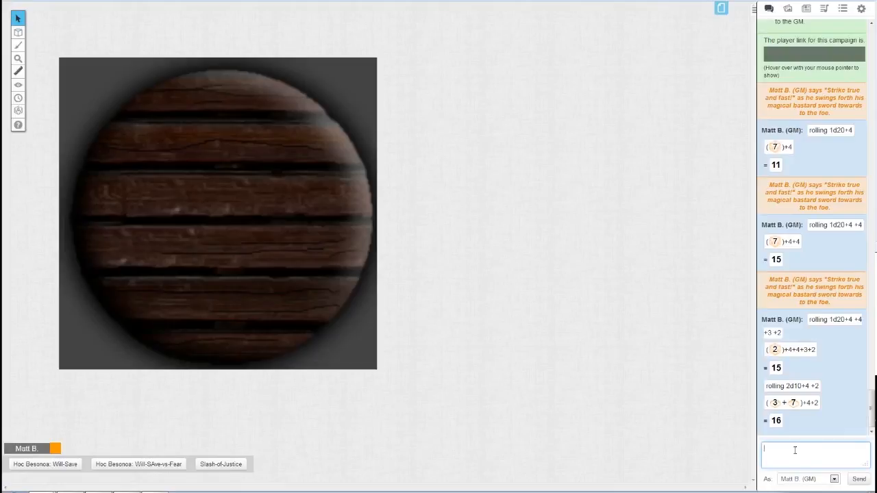
# Step: Post a 1d20+9 roll (11), then rerun #Slash-of-Justice from chat for a 33 attack and 14 damage
pyautogui.write('%')
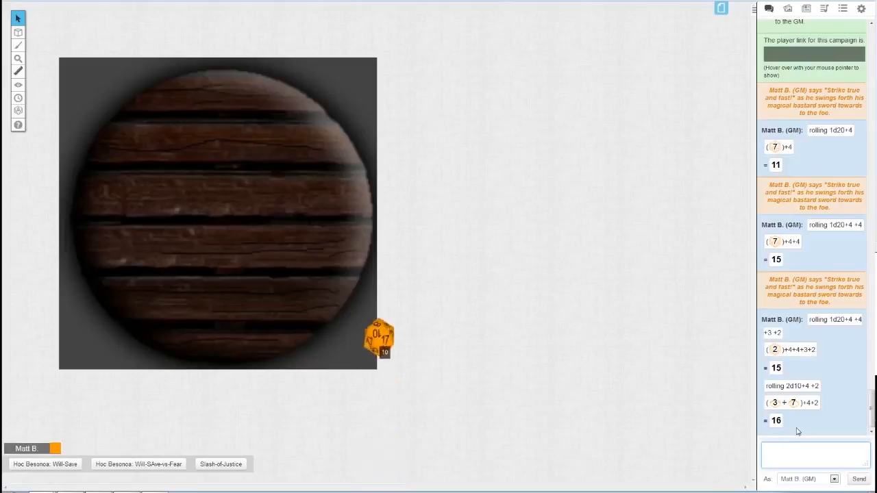
pyautogui.moveTo(377, 340); pyautogui.dragTo(353, 268)
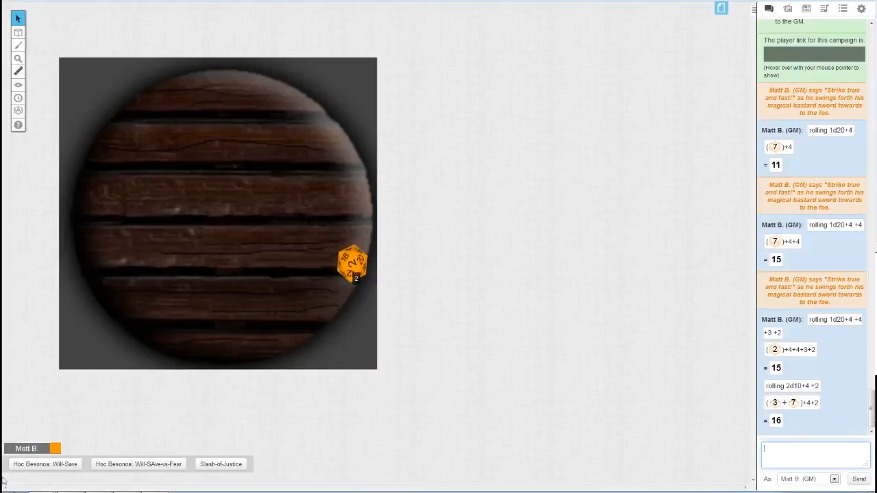
pyautogui.click(221, 463)
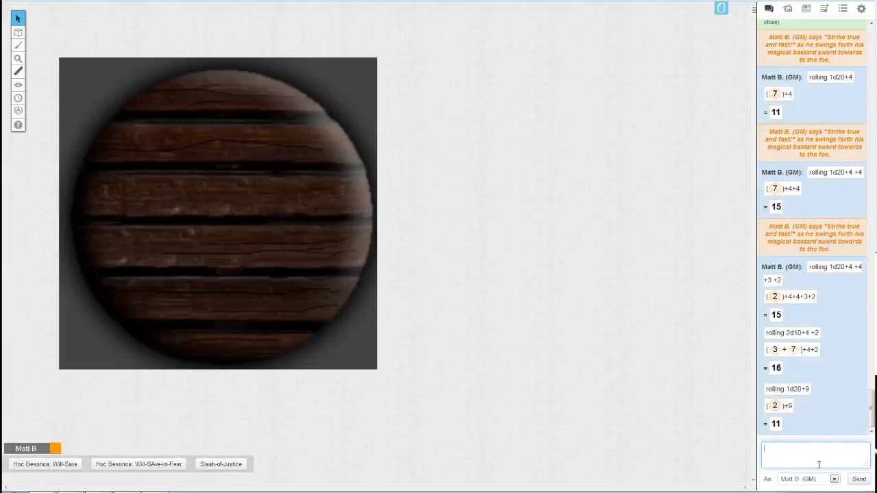
pyautogui.write('#')
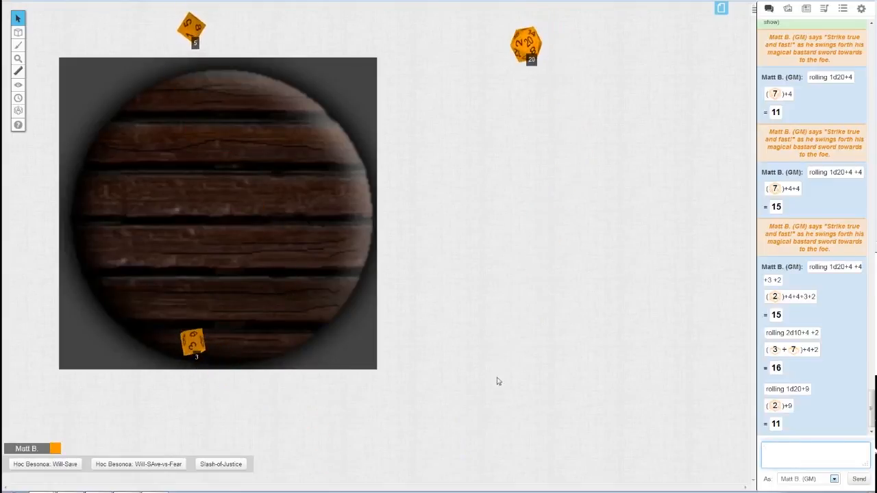
pyautogui.scroll(-3)
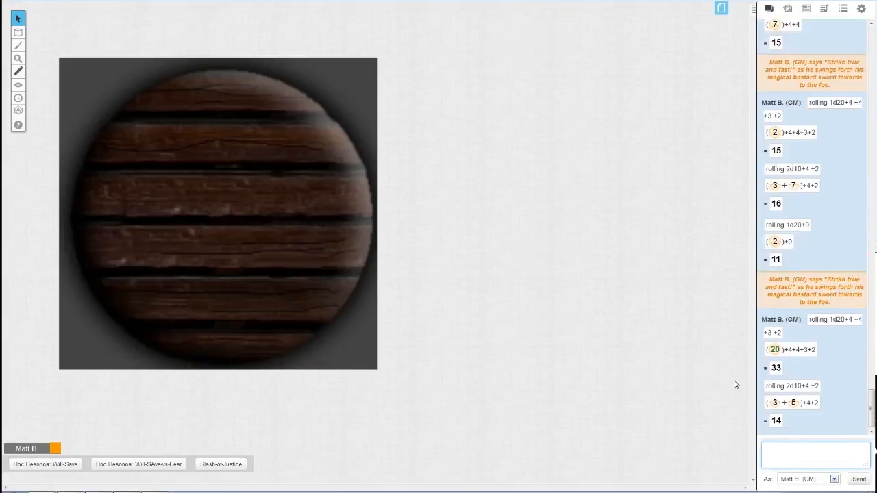
pyautogui.click(815, 455)
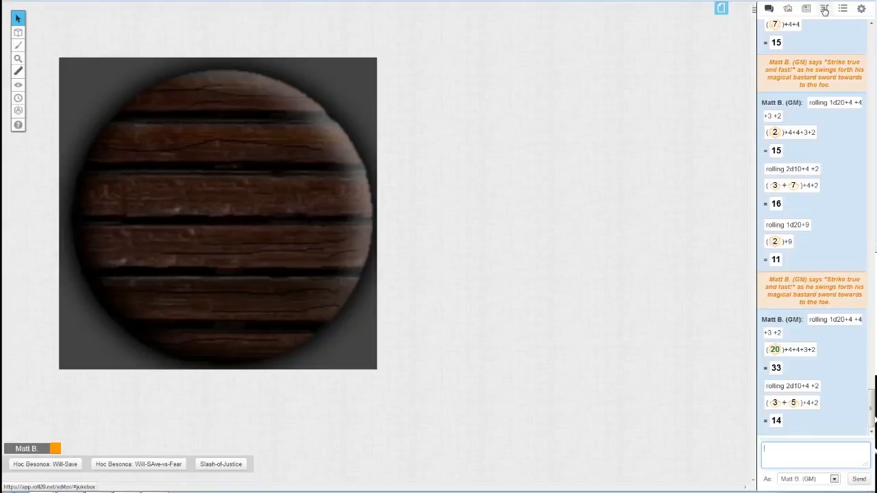
pyautogui.click(786, 8)
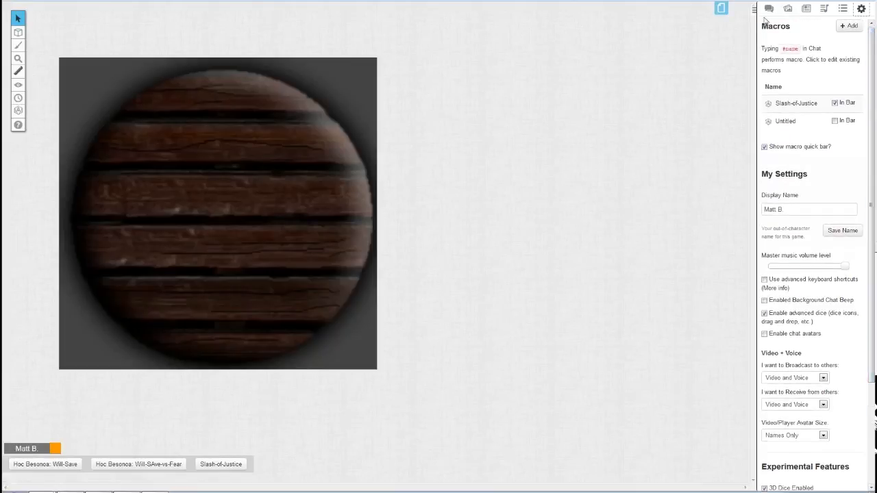
pyautogui.click(767, 9)
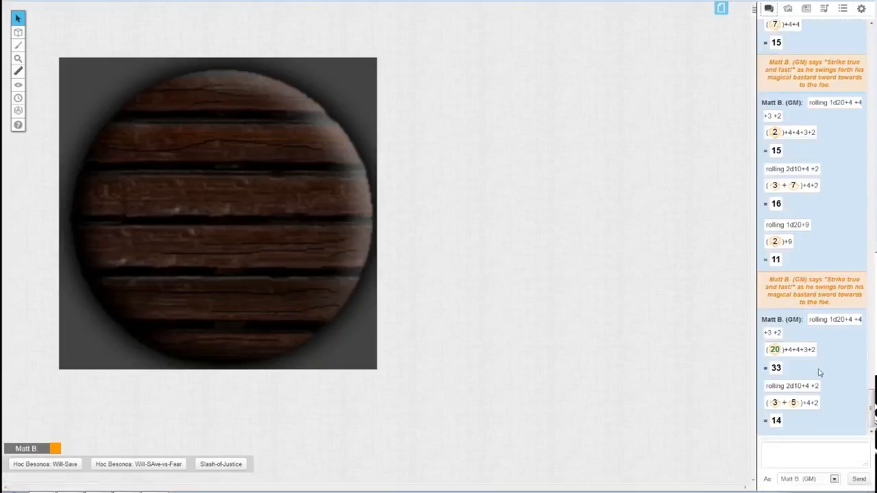